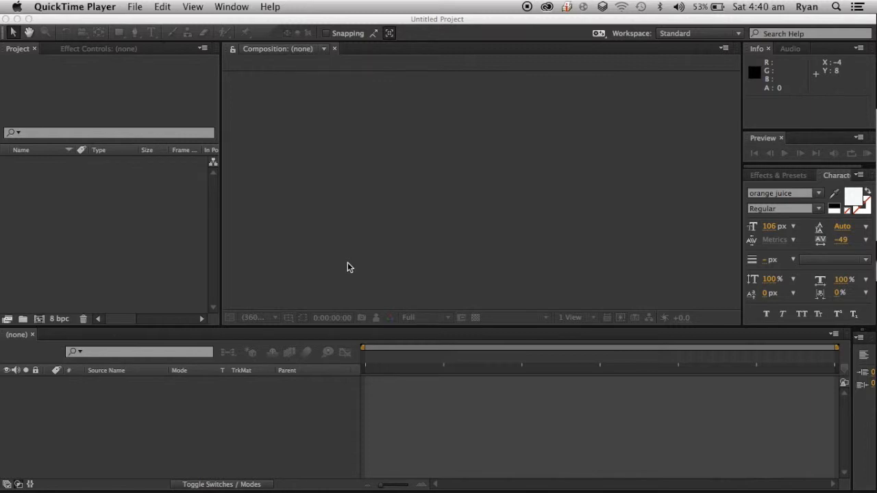
{"action": "mouse_move", "coordinate": [138, 341]}
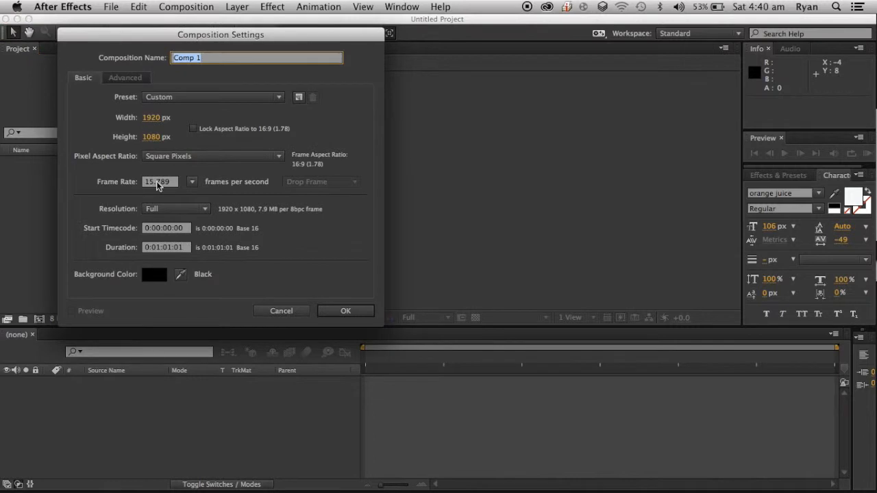
Name the new composition Pencil Intro and accept its 1920×1080 settings
{"action": "type", "text": "Pencil Intro"}
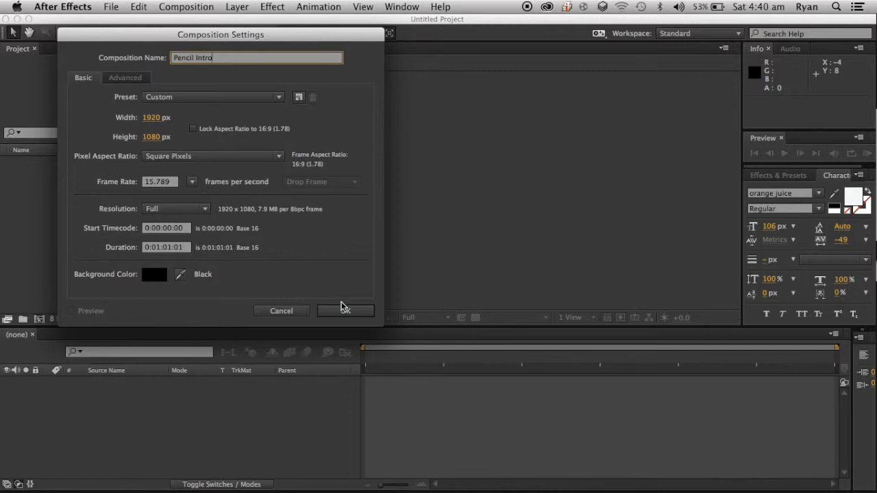
{"action": "left_click", "coordinate": [346, 310]}
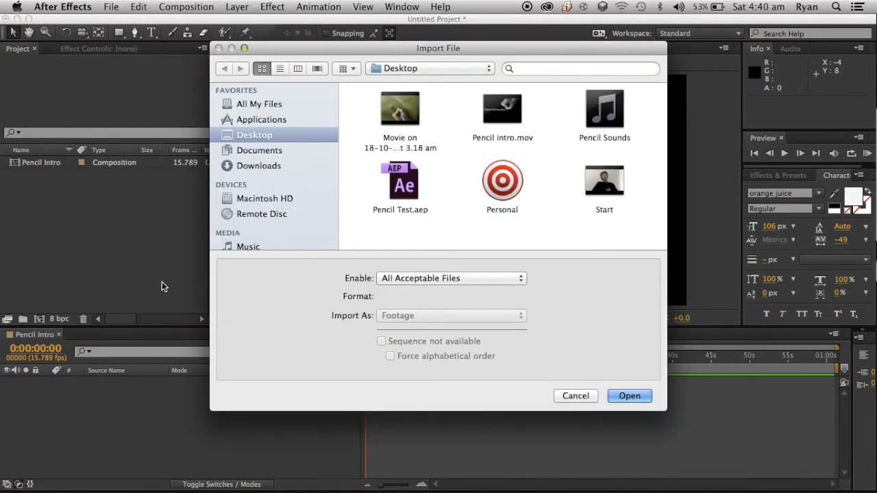
{"action": "mouse_move", "coordinate": [382, 125]}
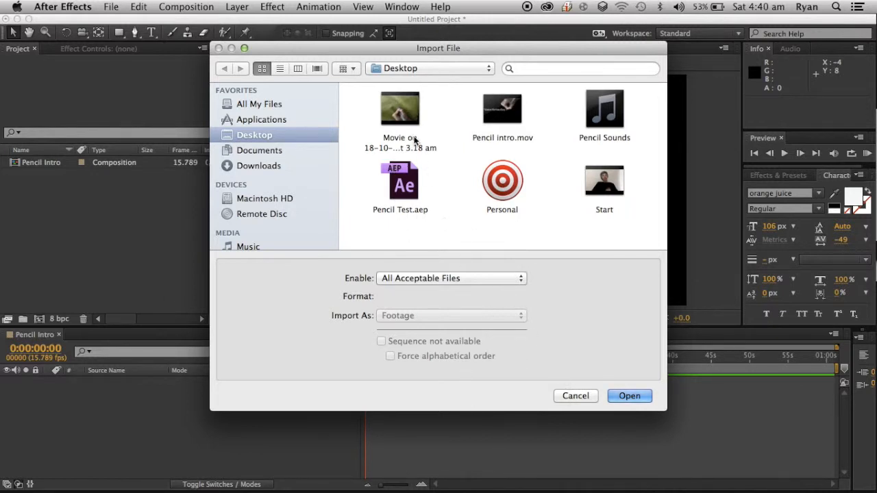
Select the hand-drawing movie and Pencil Sounds on the Desktop for import
{"action": "left_click", "coordinate": [605, 110]}
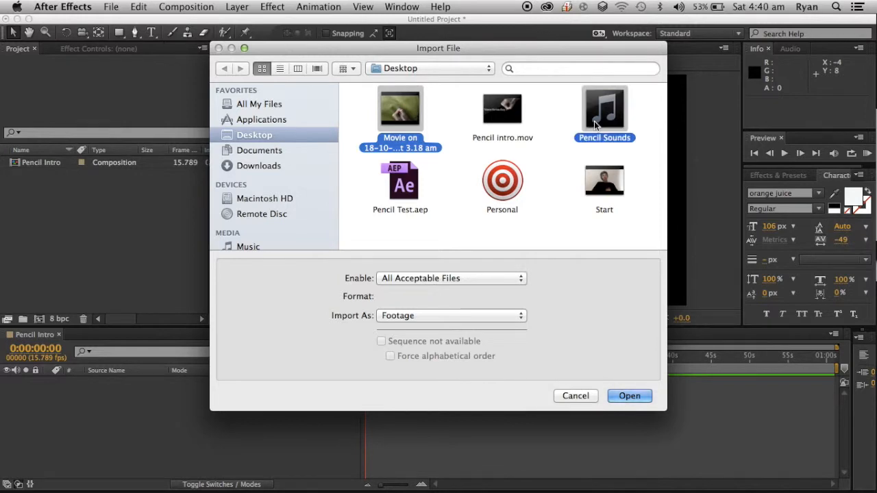
{"action": "left_click", "coordinate": [629, 396]}
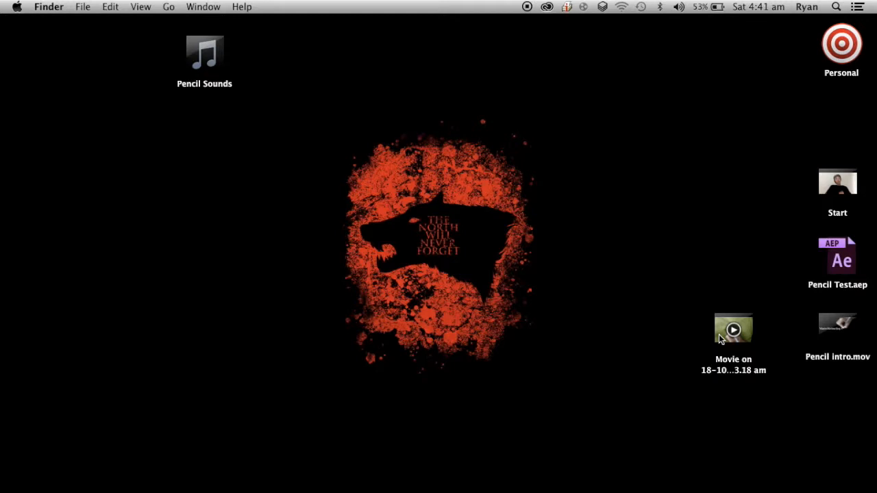
{"action": "left_click", "coordinate": [733, 331]}
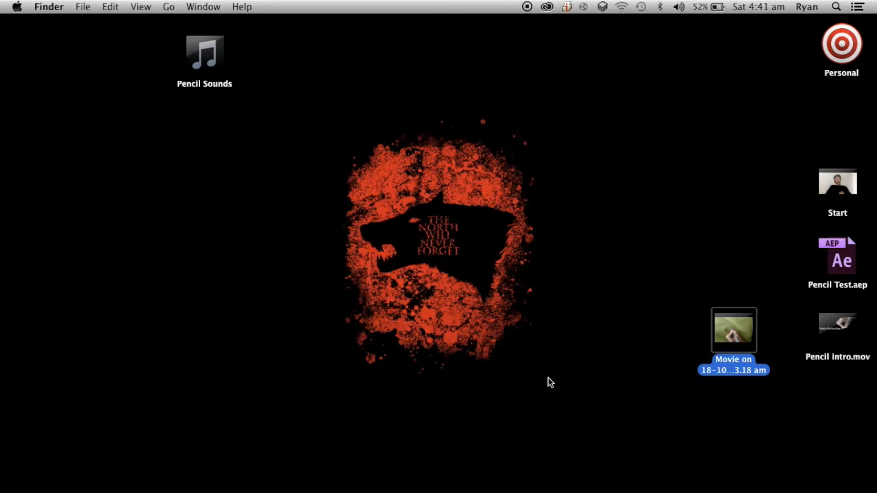
{"action": "mouse_move", "coordinate": [733, 331]}
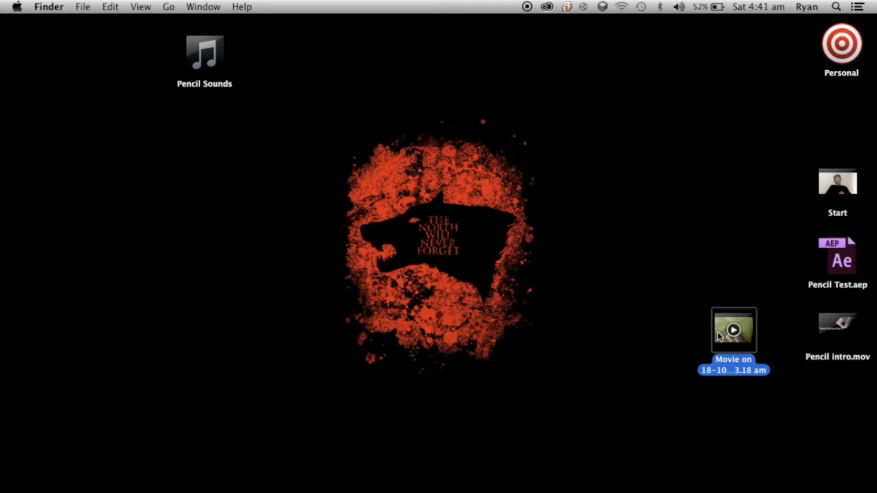
{"action": "double_click", "coordinate": [733, 330]}
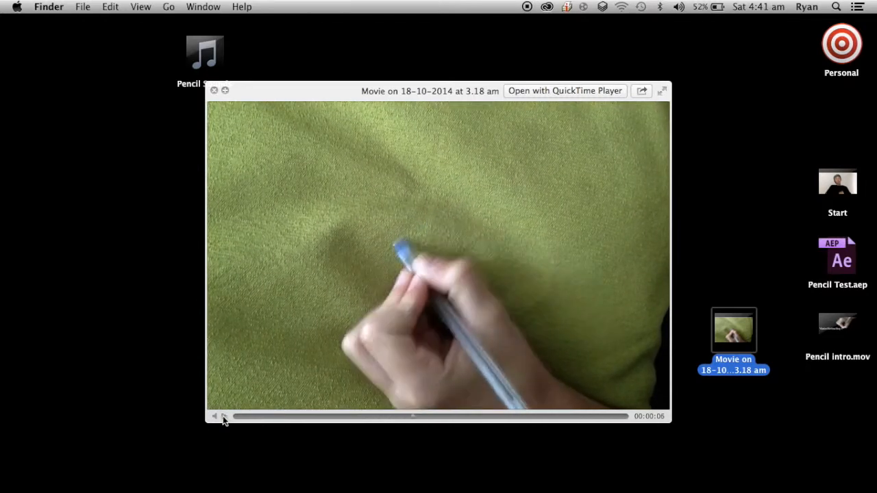
{"action": "mouse_move", "coordinate": [257, 177]}
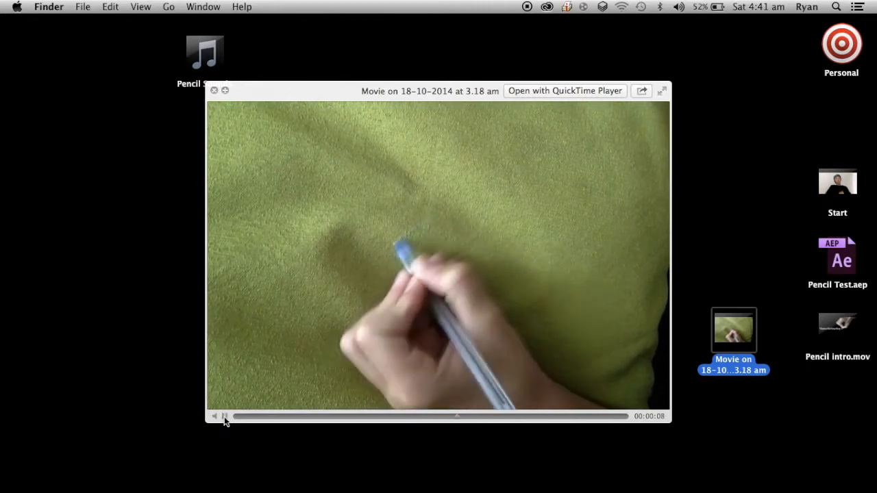
{"action": "left_click", "coordinate": [224, 415]}
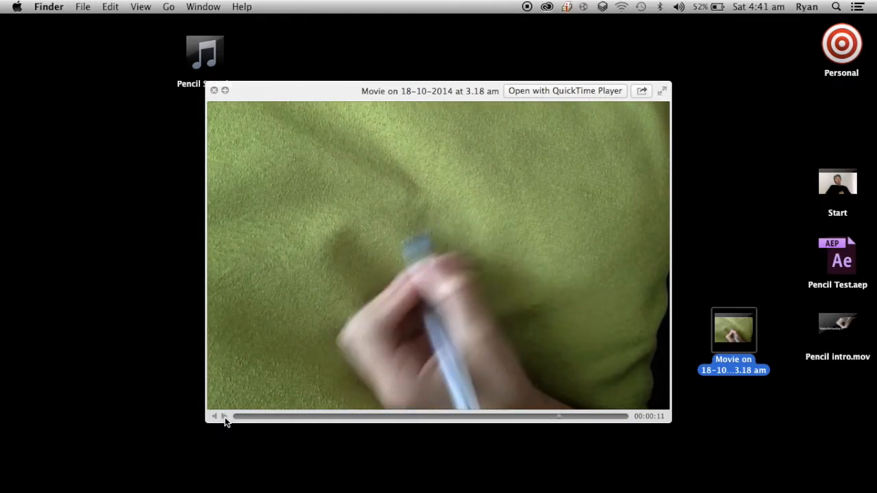
{"action": "left_click", "coordinate": [213, 90]}
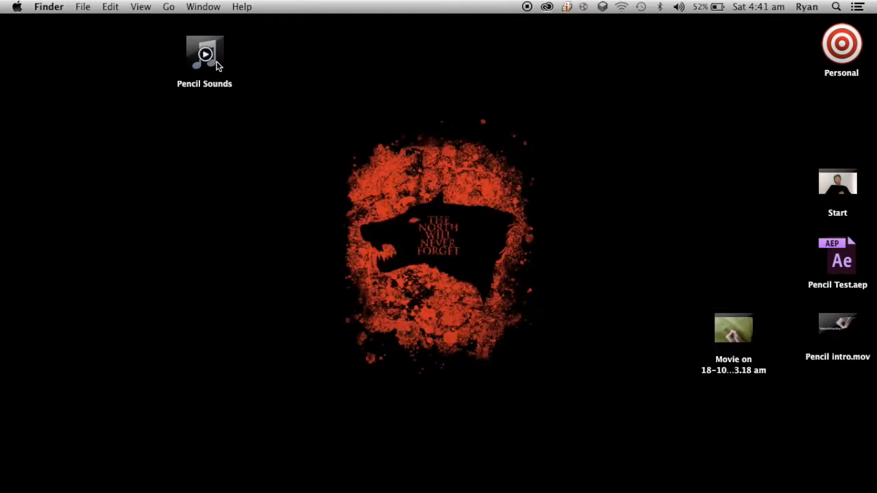
{"action": "left_click", "coordinate": [205, 55]}
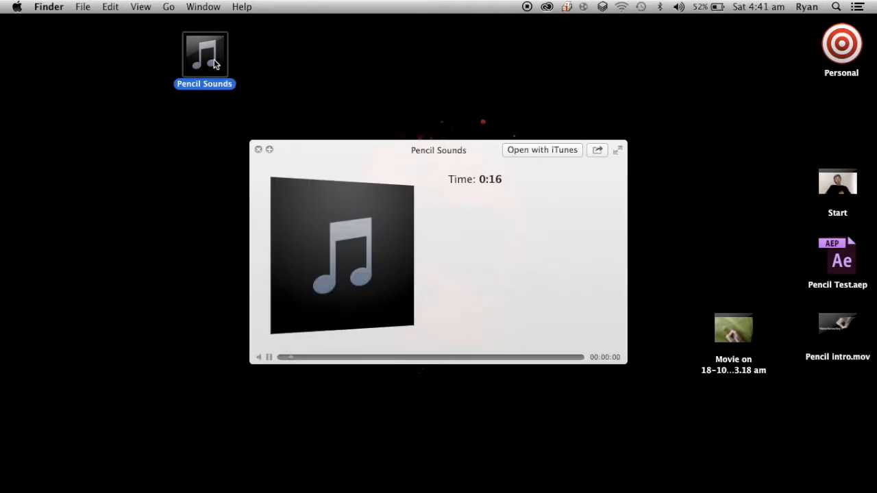
{"action": "left_click", "coordinate": [260, 357]}
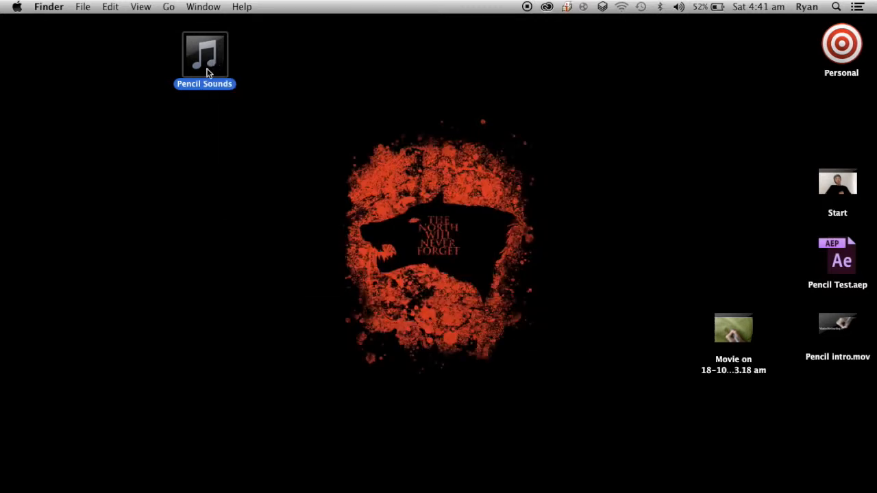
{"action": "left_click", "coordinate": [168, 144]}
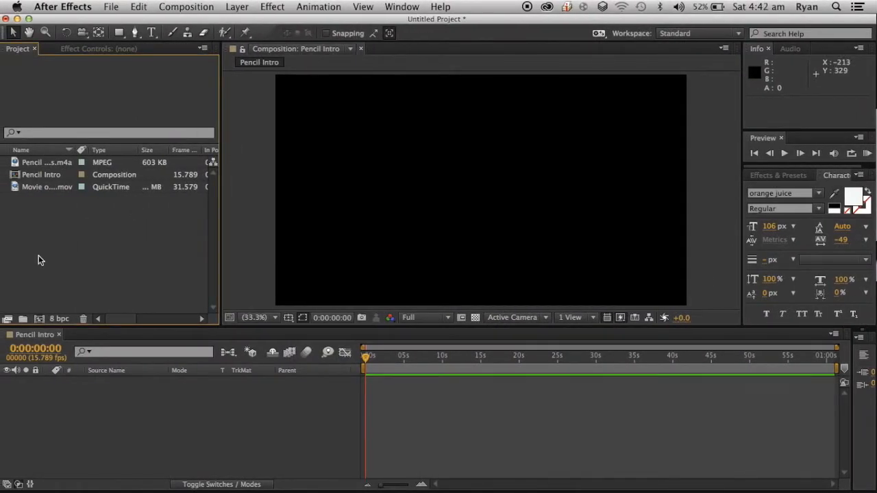
Rename the imported movie footage to Hand and add it to the Pencil Intro timeline
{"action": "left_click", "coordinate": [47, 186]}
{"action": "type", "text": "Hand"}
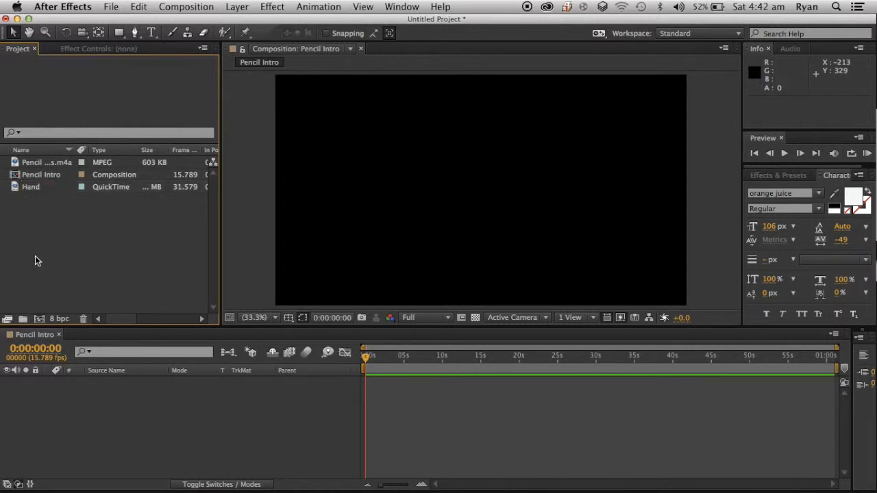
{"action": "left_click", "coordinate": [31, 186]}
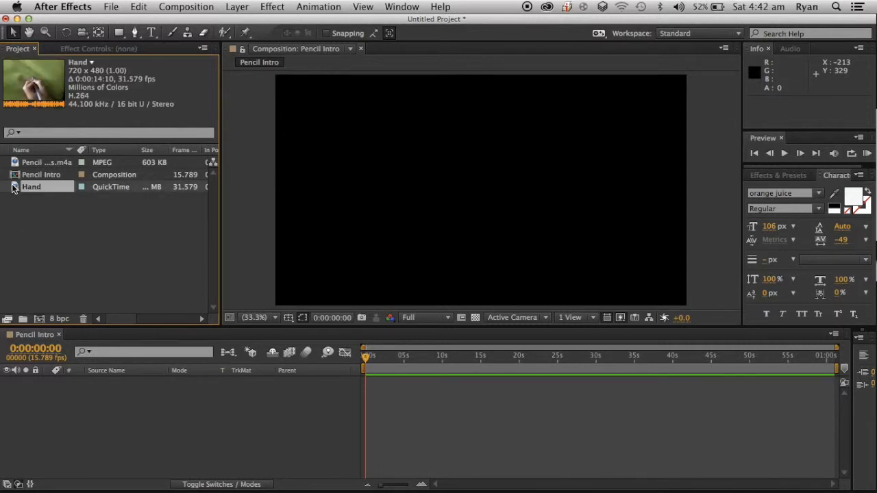
{"action": "left_click_drag", "start_coordinate": [30, 187], "coordinate": [417, 382]}
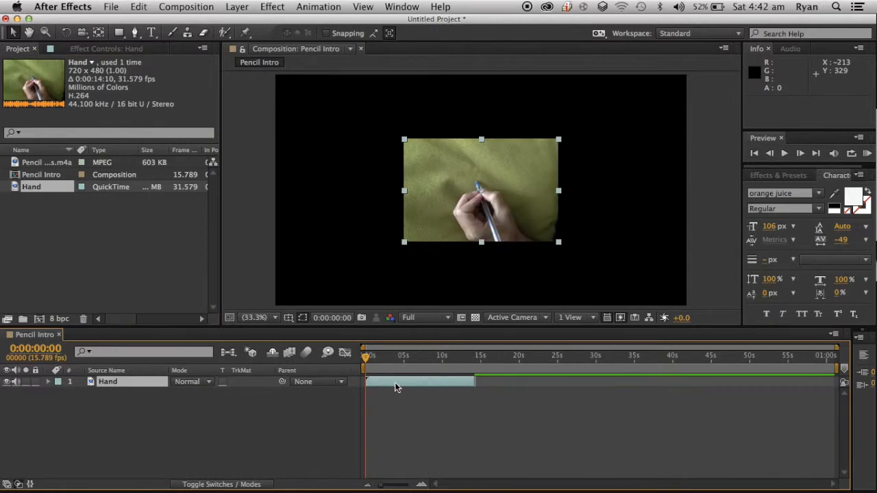
{"action": "right_click", "coordinate": [397, 387]}
{"action": "type", "text": "keylight"}
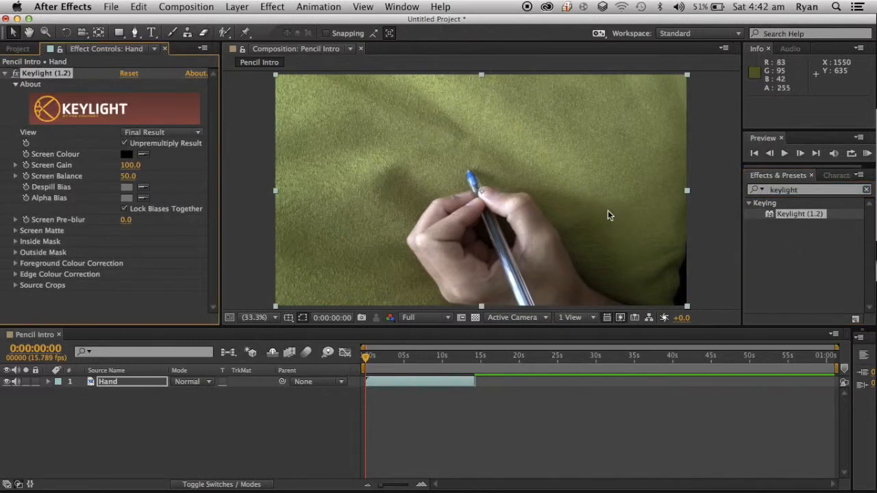
{"action": "mouse_move", "coordinate": [595, 218]}
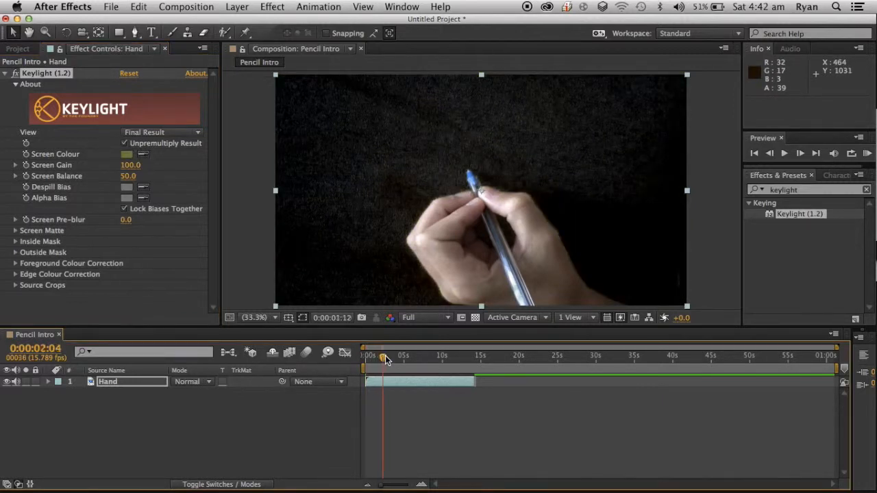
At about two seconds, preview Keylight's Screen Matte view, then return to Final Result
{"action": "left_click_drag", "start_coordinate": [381, 356], "coordinate": [387, 355]}
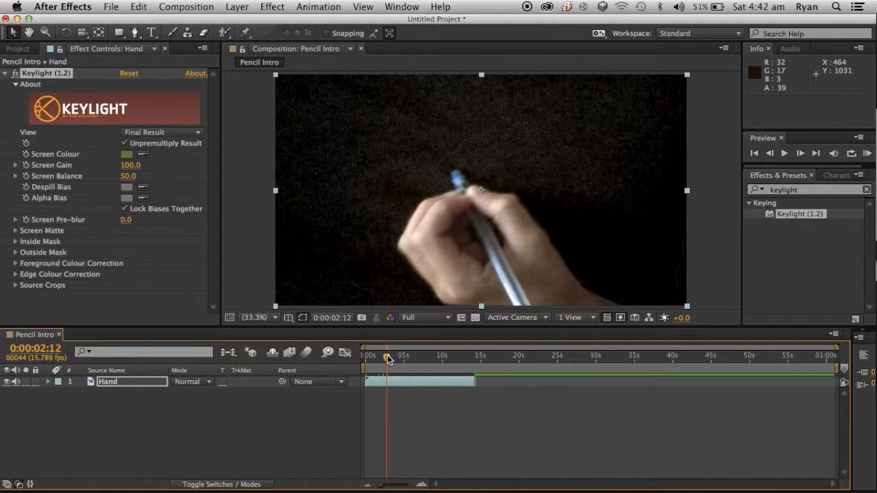
{"action": "mouse_move", "coordinate": [137, 151]}
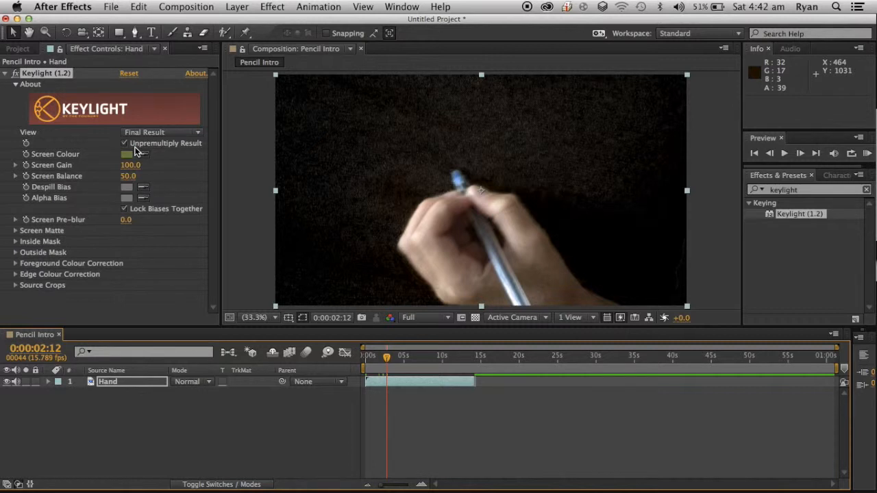
{"action": "mouse_move", "coordinate": [124, 226]}
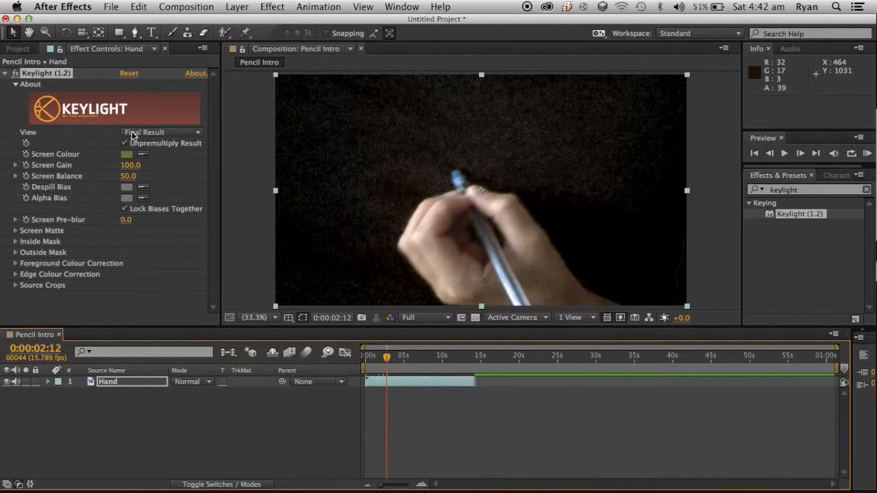
{"action": "left_click", "coordinate": [161, 133]}
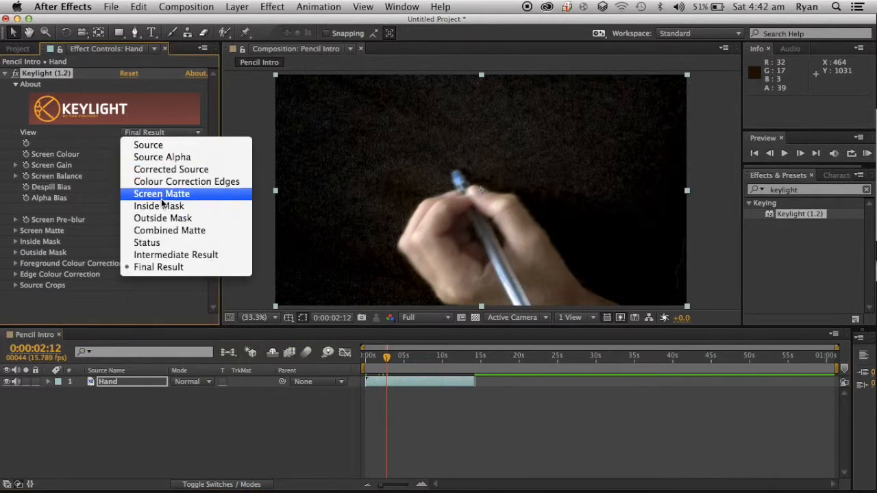
{"action": "left_click", "coordinate": [161, 194]}
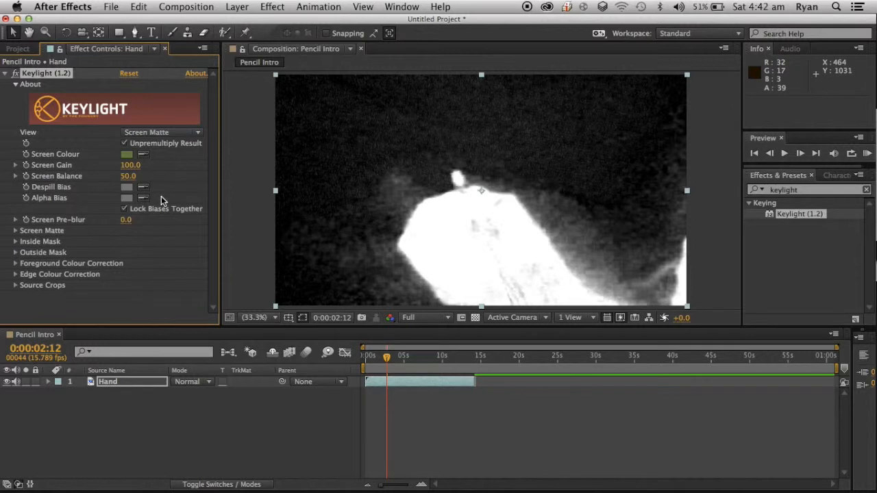
{"action": "left_click", "coordinate": [161, 133]}
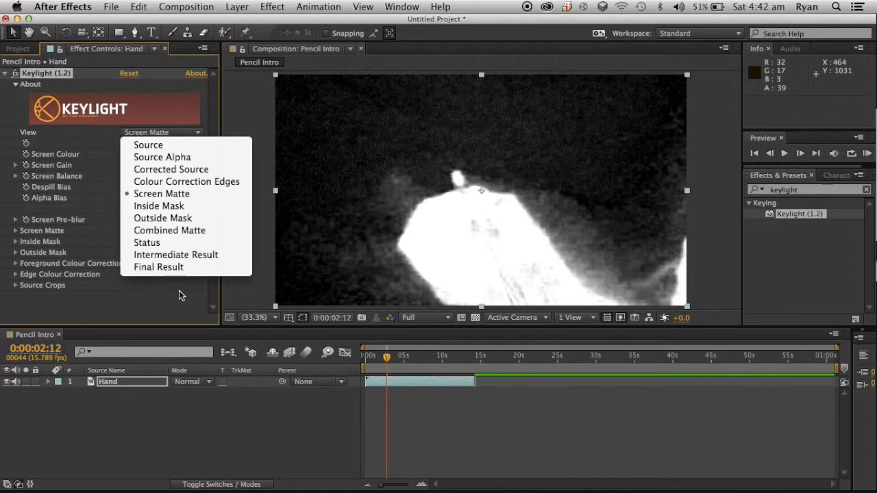
{"action": "left_click", "coordinate": [158, 267]}
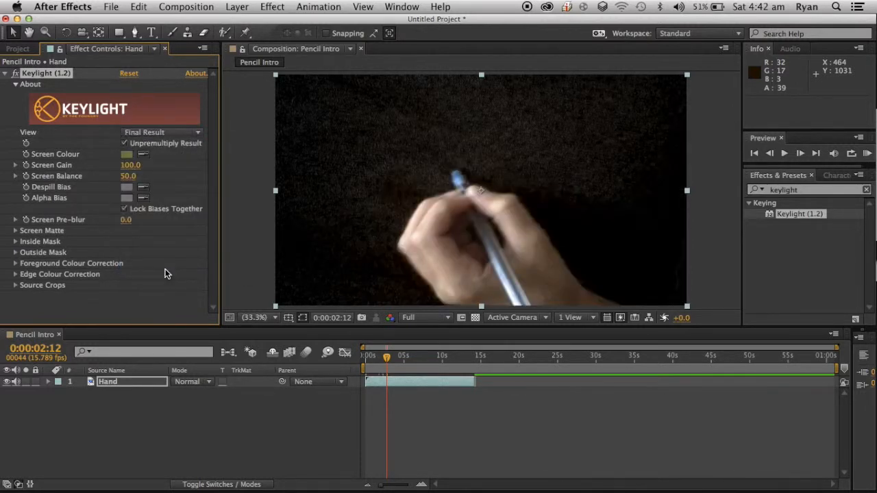
{"action": "left_click", "coordinate": [15, 230]}
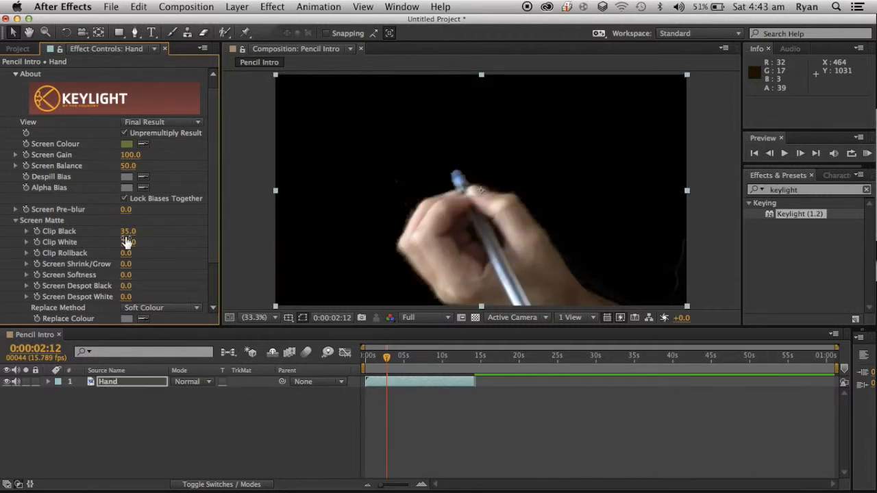
Set Keylight to Clip Black 58, Clip White 71, Shrink/Grow 0.8, and trim Hand to ~12 seconds
{"action": "left_click_drag", "start_coordinate": [127, 242], "coordinate": [127, 241]}
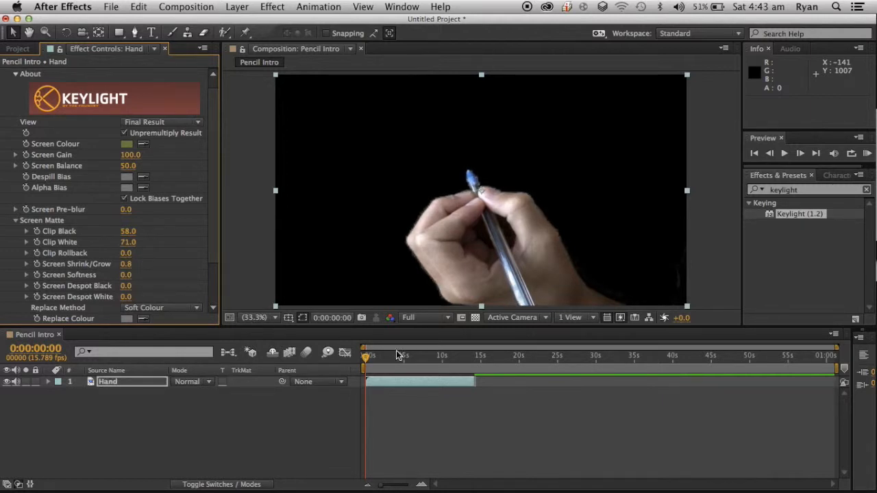
{"action": "left_click", "coordinate": [368, 354]}
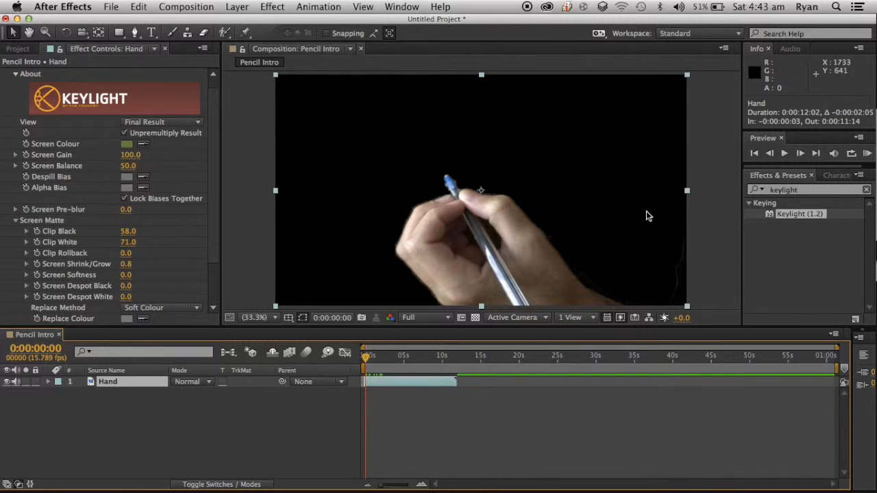
{"action": "mouse_move", "coordinate": [375, 317]}
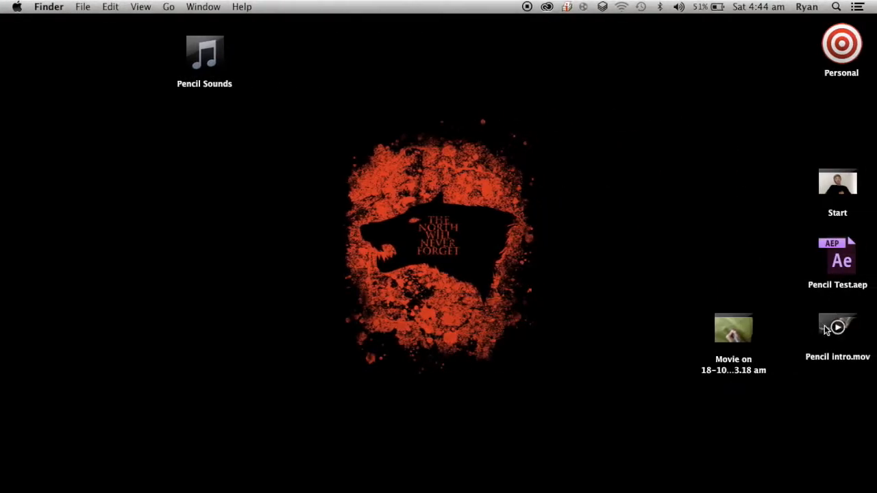
Open Pencil intro.mov from the Finder desktop
{"action": "double_click", "coordinate": [837, 328]}
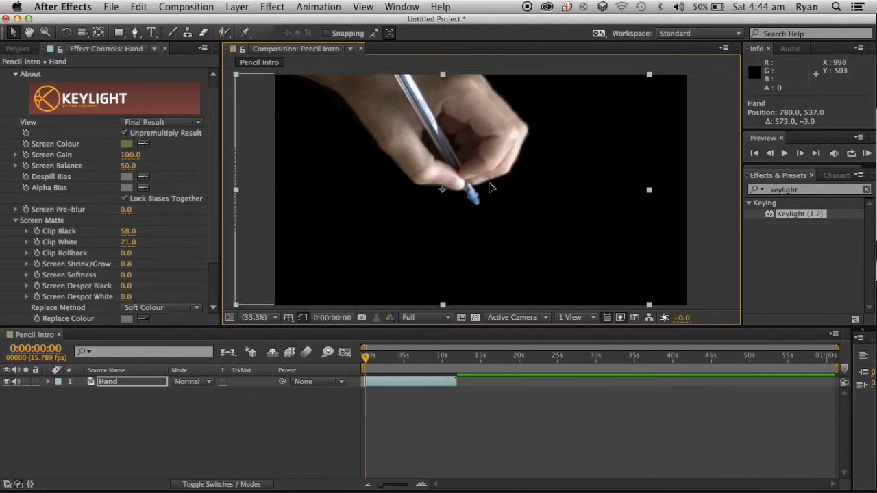
Move the Hand layer left to about position -54, 543 at the frame edge
{"action": "left_click_drag", "start_coordinate": [490, 189], "coordinate": [375, 190]}
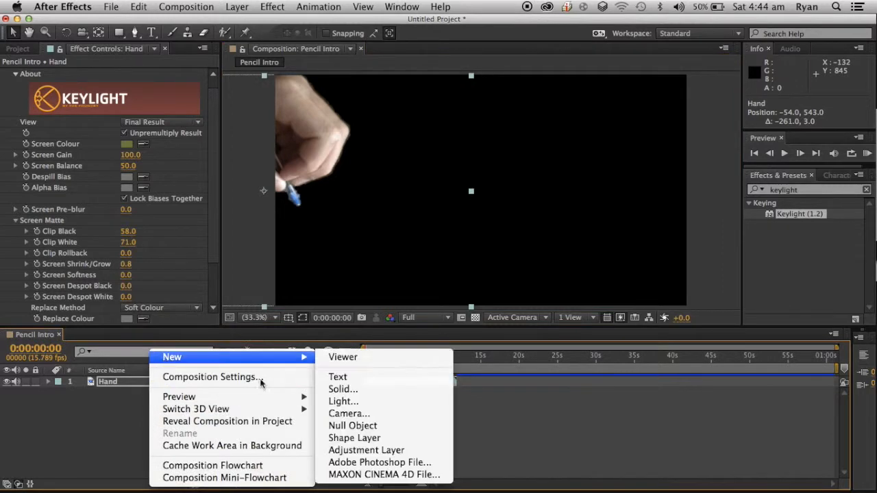
Add a default full-frame green solid and a black solid named Block
{"action": "left_click", "coordinate": [342, 389]}
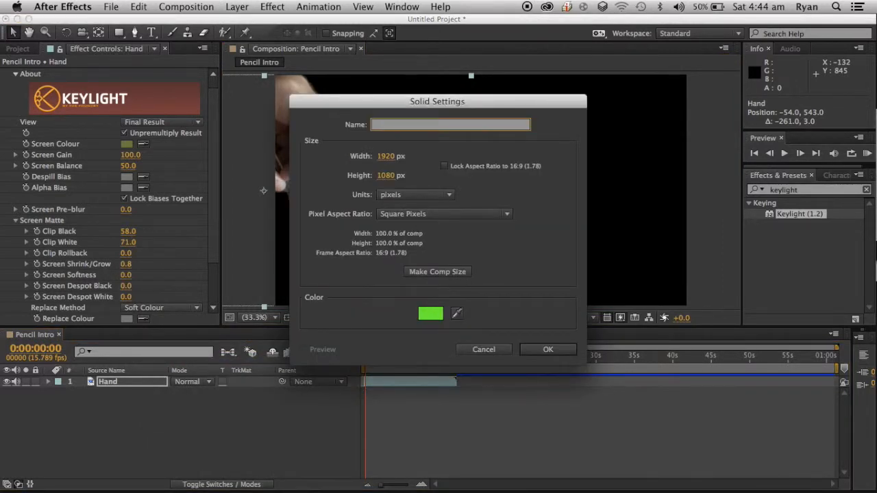
{"action": "left_click", "coordinate": [548, 350]}
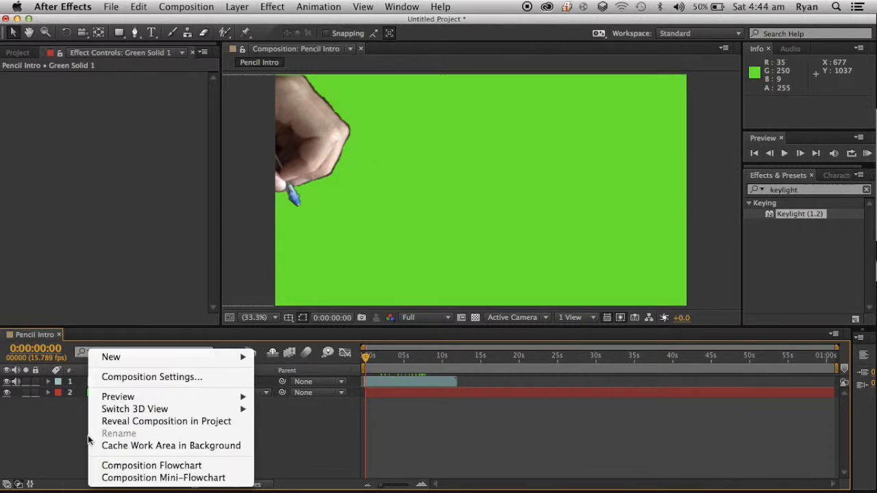
{"action": "mouse_move", "coordinate": [111, 357]}
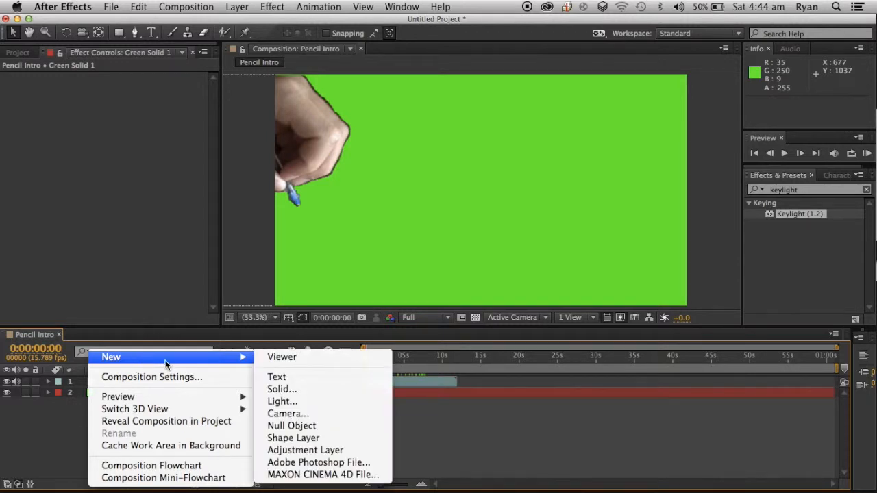
{"action": "left_click", "coordinate": [281, 389]}
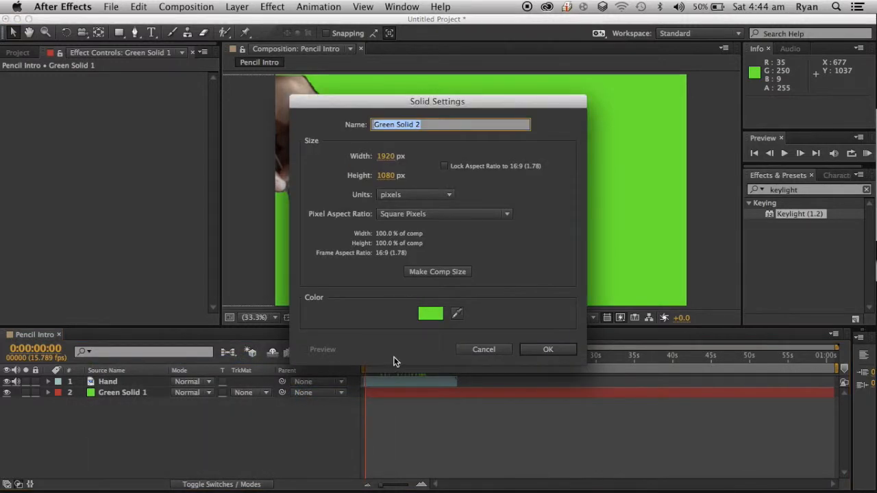
{"action": "type", "text": "B"}
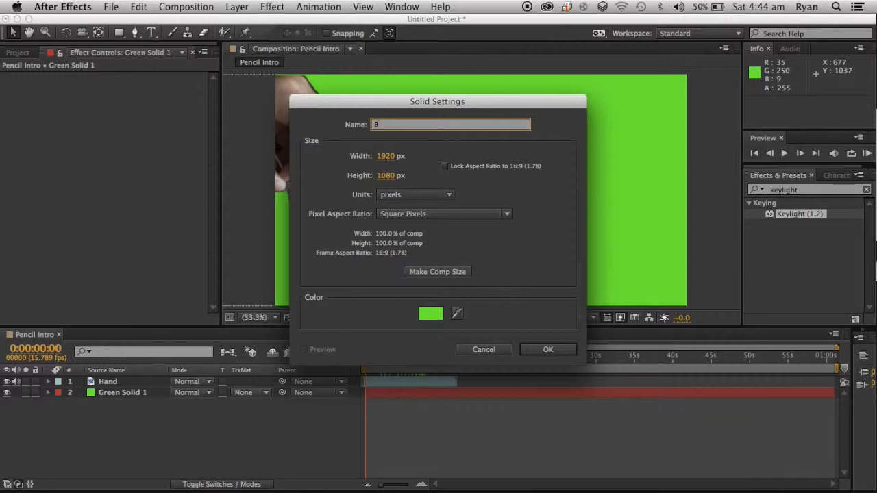
{"action": "type", "text": "lock"}
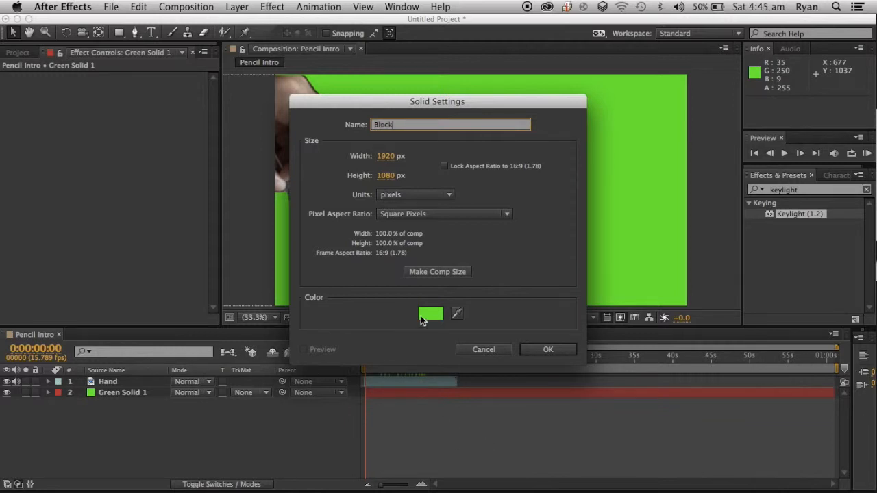
{"action": "left_click", "coordinate": [431, 313]}
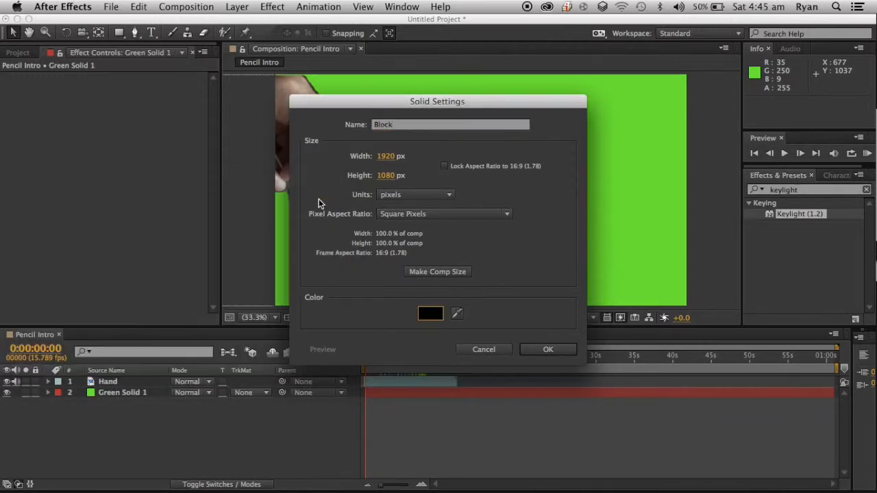
{"action": "left_click", "coordinate": [548, 350]}
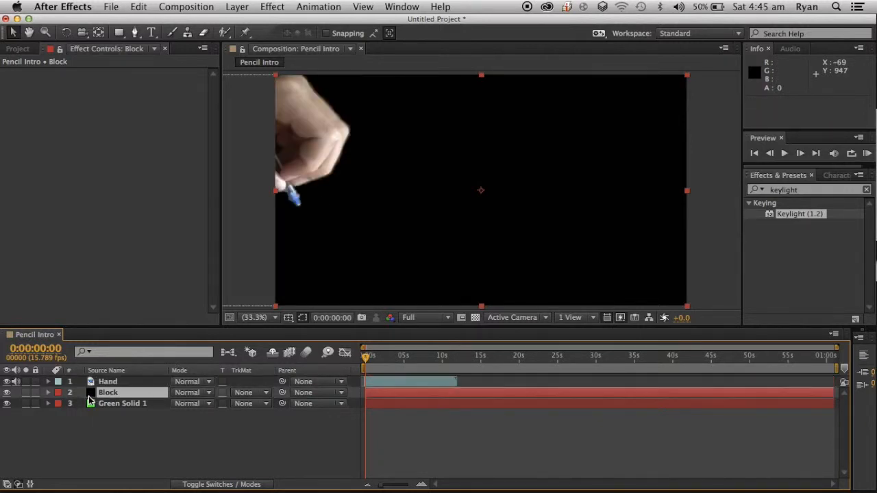
{"action": "left_click", "coordinate": [108, 381]}
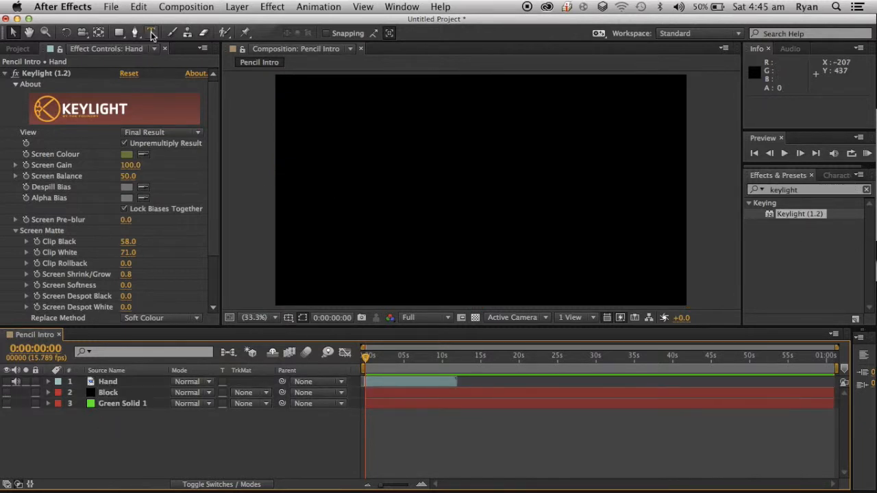
Type the white title 'Vector Motion Graphic Studios', correcting a typo
{"action": "left_click", "coordinate": [150, 33]}
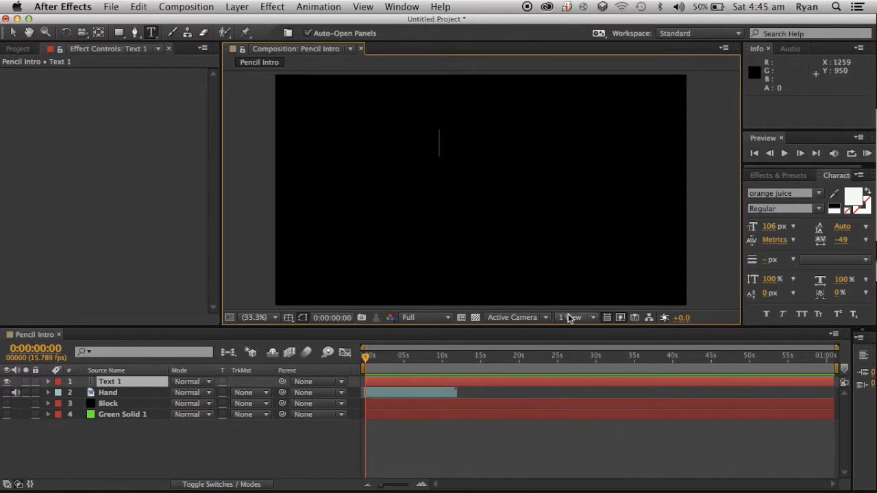
{"action": "mouse_move", "coordinate": [572, 317]}
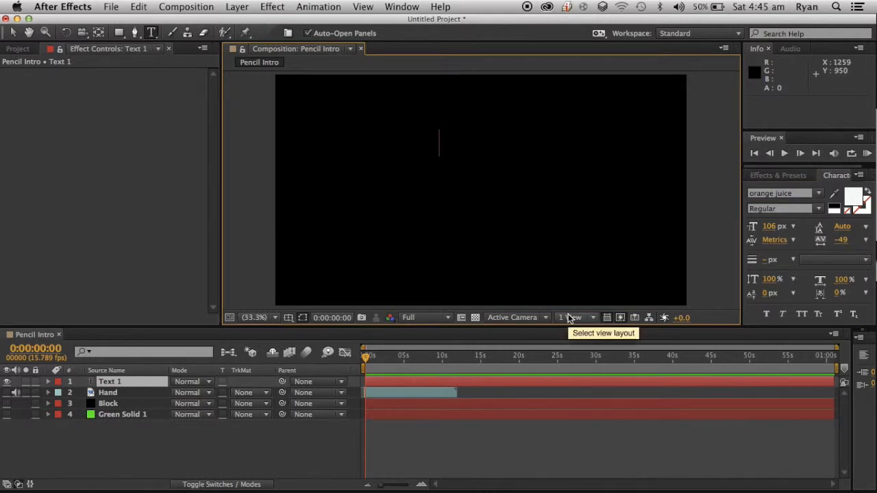
{"action": "type", "text": "Vec"}
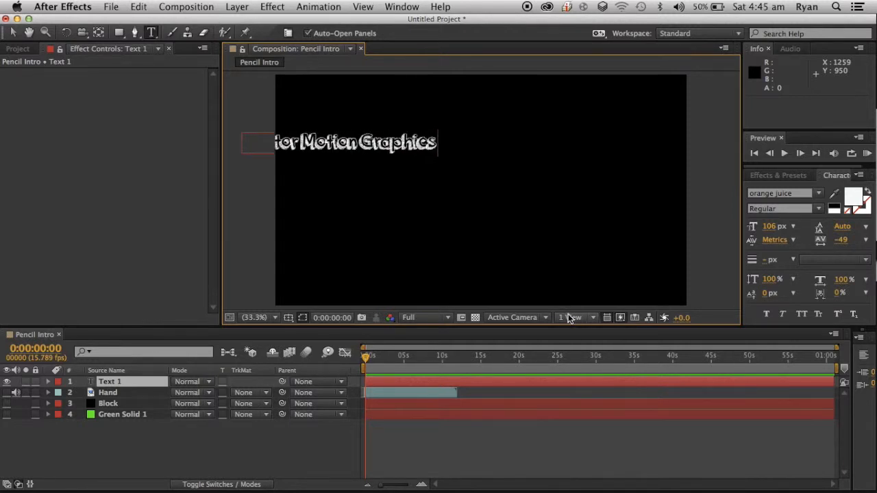
{"action": "key", "text": "Backspace"}
{"action": "type", "text": " Studio"}
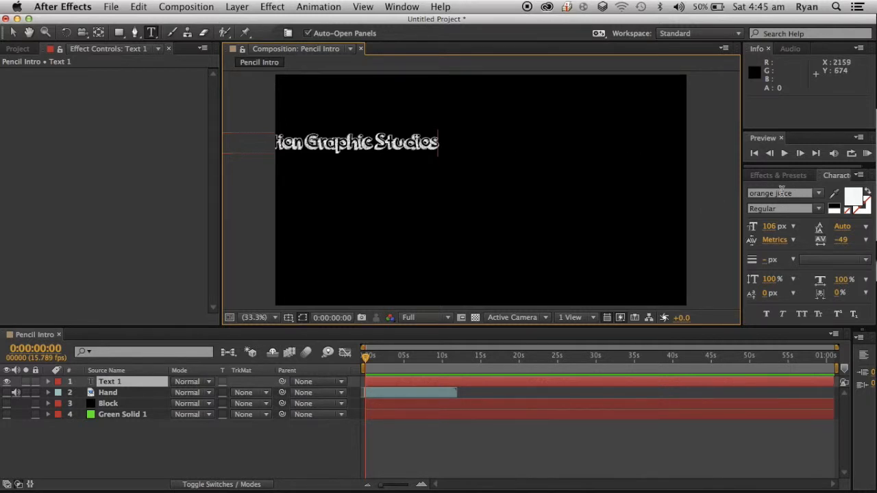
{"action": "mouse_move", "coordinate": [784, 183]}
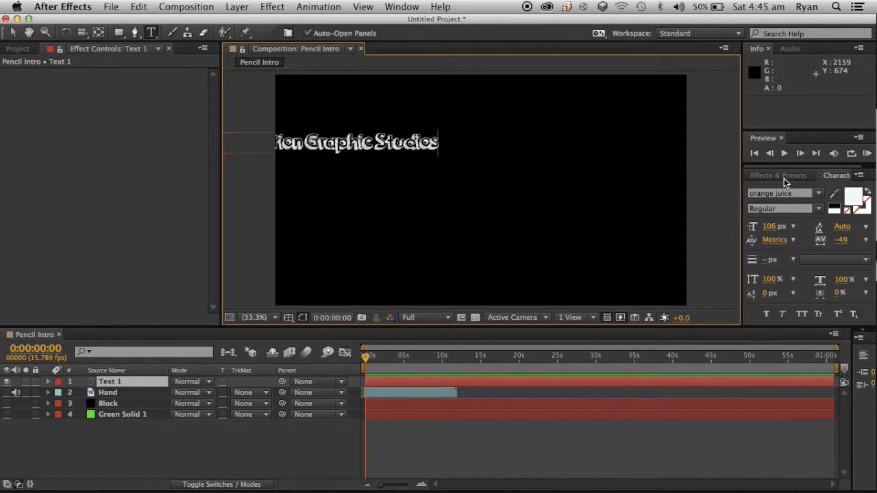
{"action": "mouse_move", "coordinate": [774, 185]}
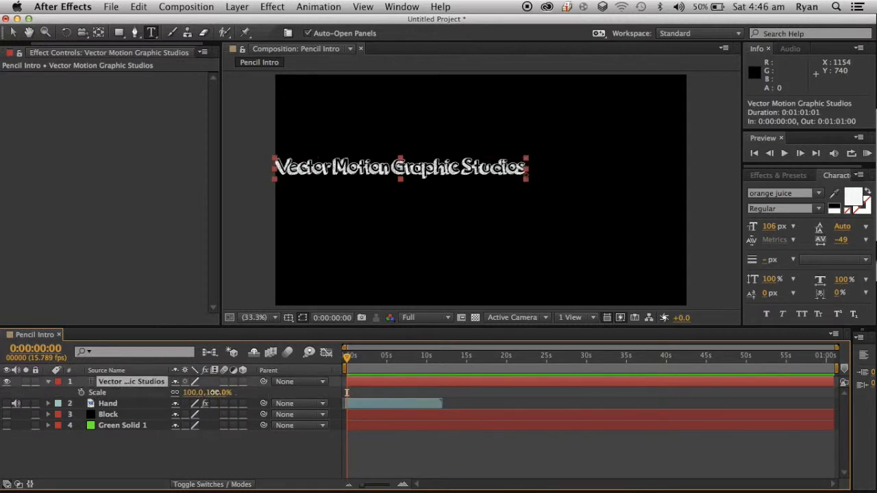
Scale the title to 158% and move its layer beneath Block
{"action": "left_click_drag", "start_coordinate": [205, 391], "coordinate": [246, 392]}
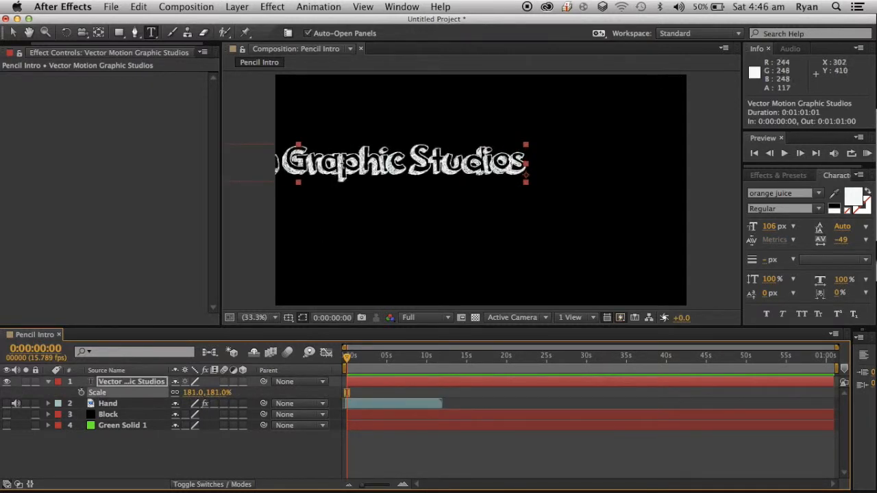
{"action": "left_click_drag", "start_coordinate": [404, 161], "coordinate": [572, 171]}
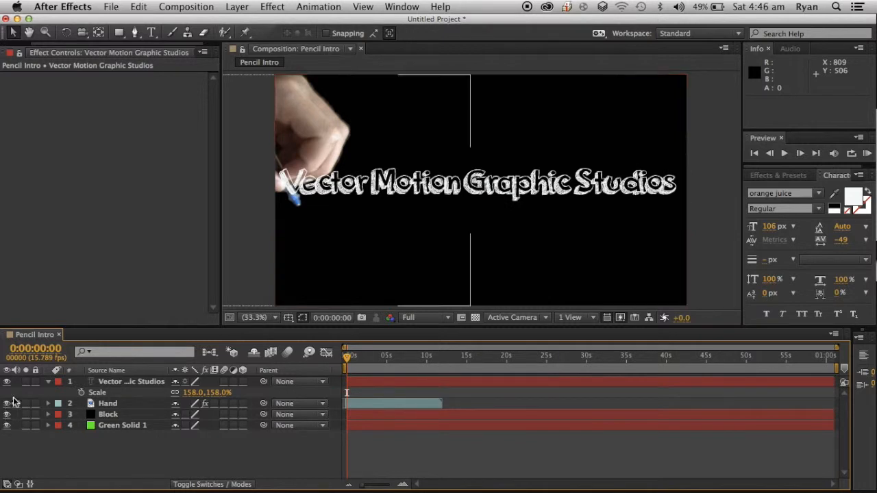
{"action": "left_click_drag", "start_coordinate": [131, 382], "coordinate": [102, 406]}
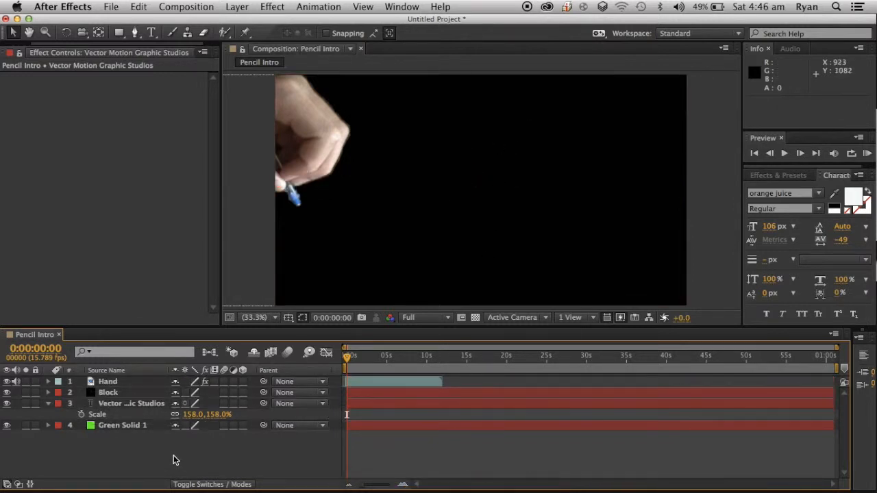
Position the Hand so the pencil tip sits at the title's 'V', with Block clear of the text
{"action": "left_click", "coordinate": [122, 424]}
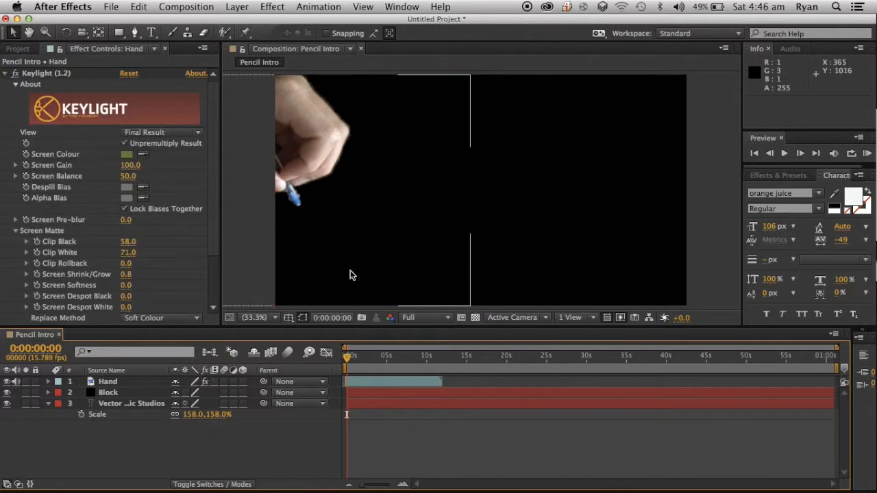
{"action": "left_click", "coordinate": [108, 392]}
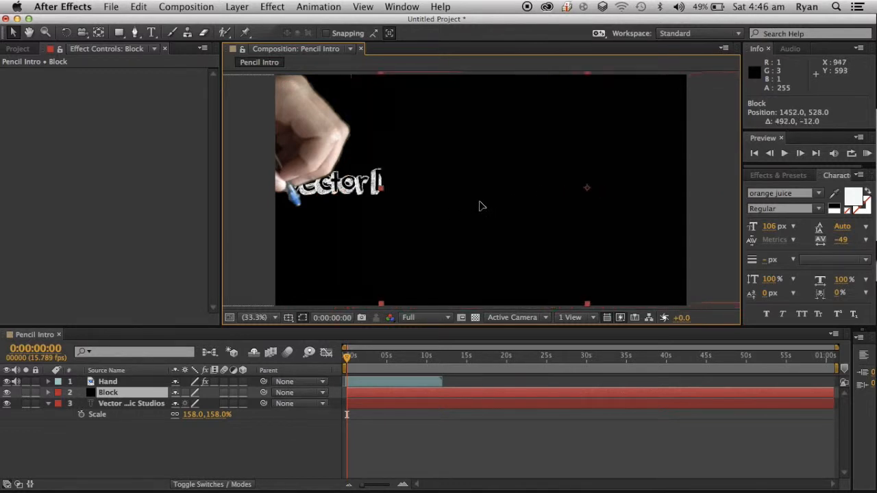
{"action": "double_click", "coordinate": [108, 391]}
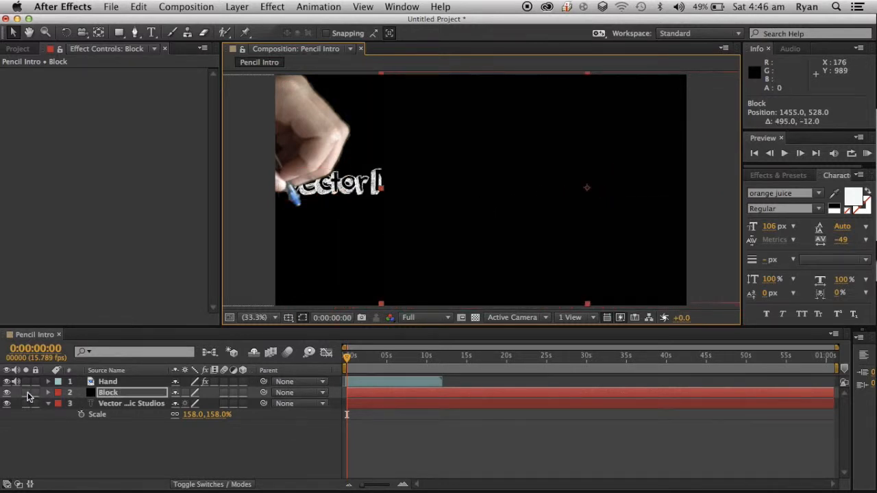
{"action": "left_click", "coordinate": [107, 381]}
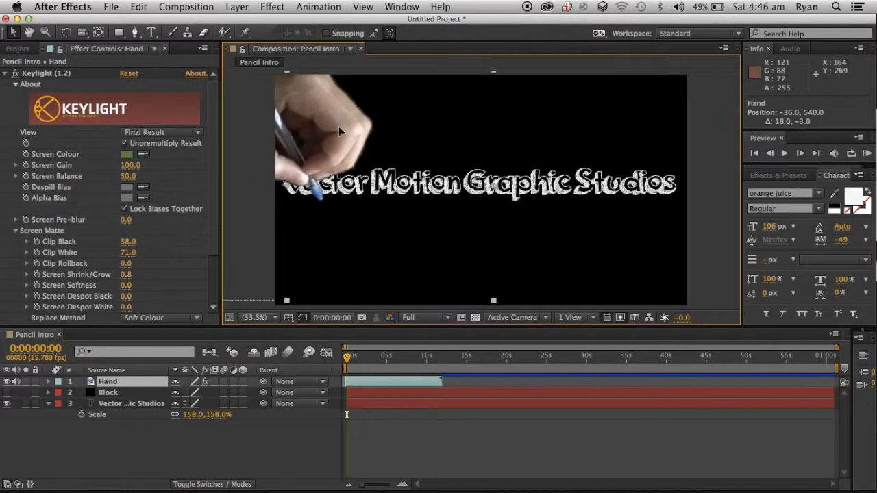
{"action": "left_click_drag", "start_coordinate": [342, 131], "coordinate": [459, 132]}
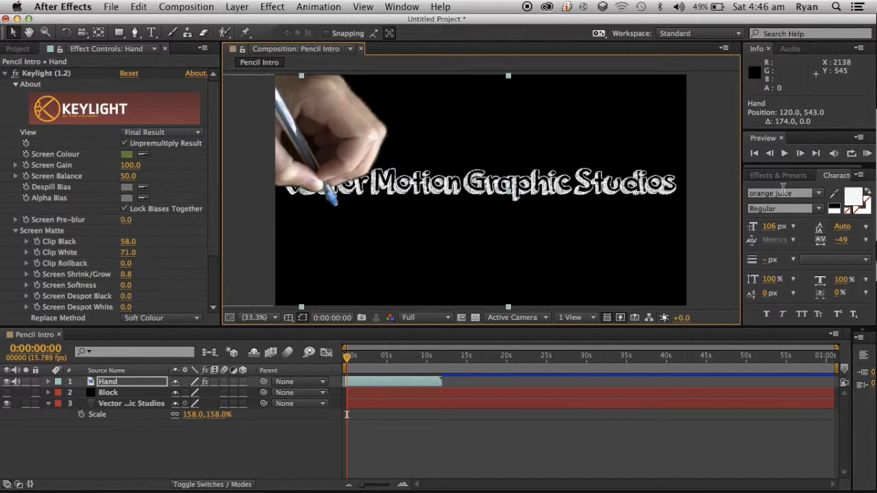
{"action": "left_click", "coordinate": [108, 392]}
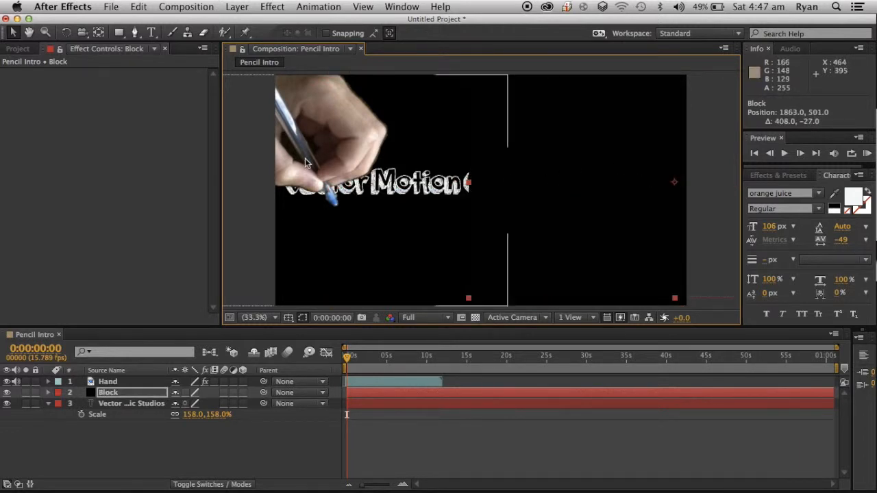
{"action": "left_click", "coordinate": [108, 382]}
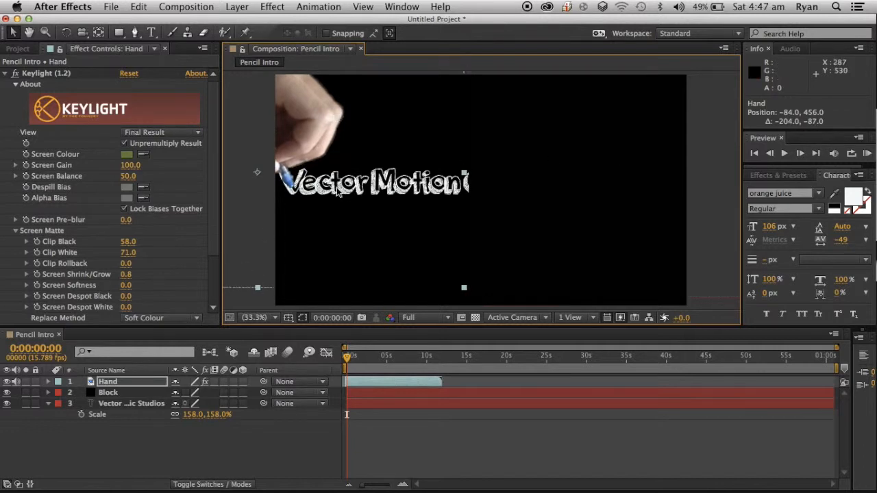
{"action": "left_click", "coordinate": [108, 392]}
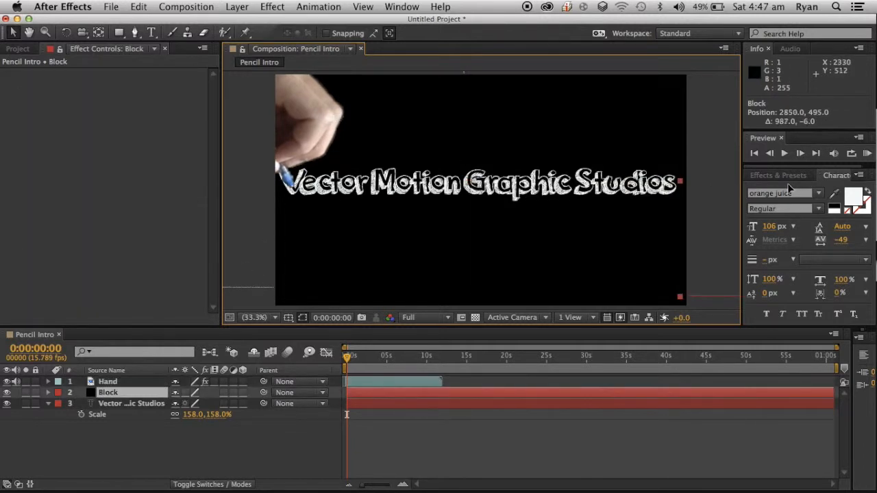
{"action": "left_click", "coordinate": [108, 381]}
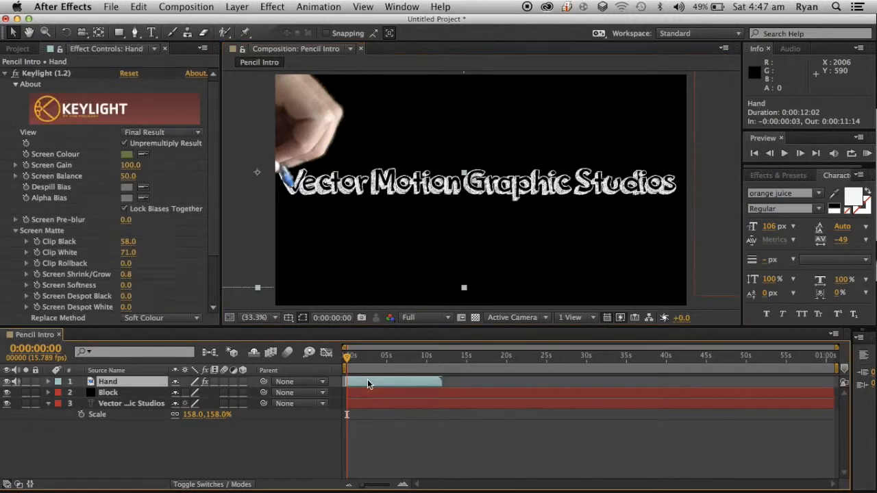
Keyframe the Hand's Position so the pencil traces the title, then scrub the animation's end
{"action": "left_click", "coordinate": [48, 381]}
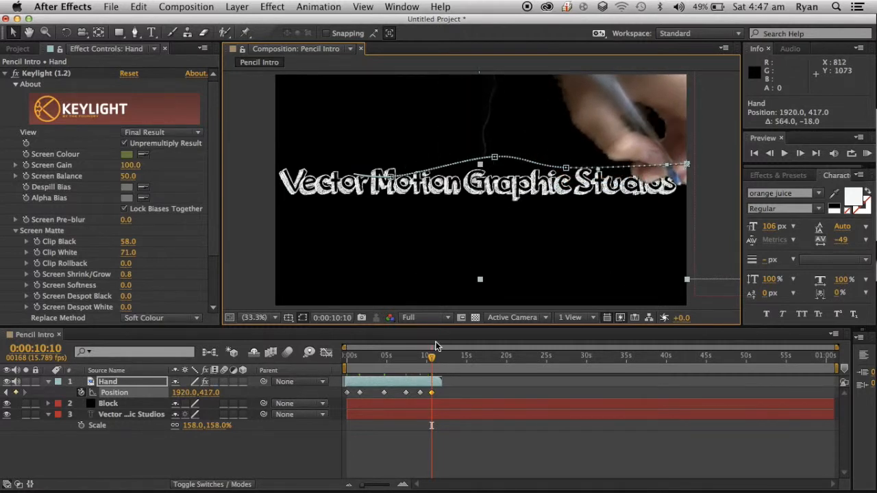
{"action": "left_click", "coordinate": [438, 355]}
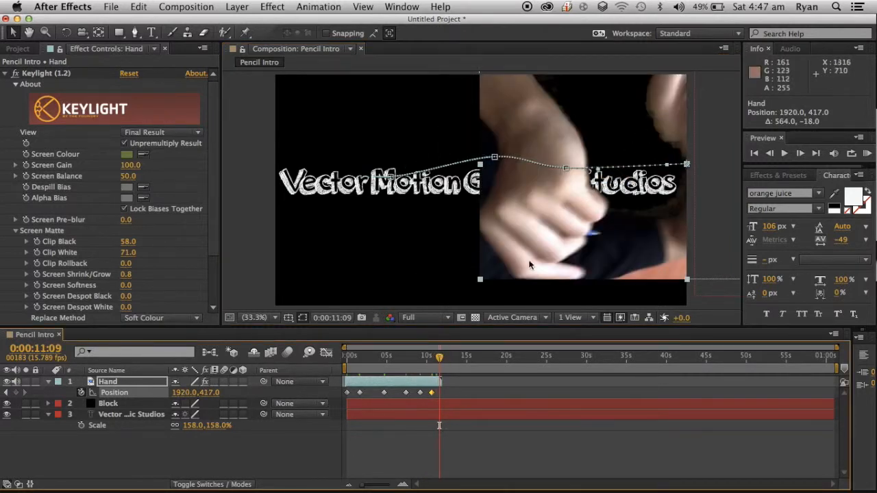
{"action": "left_click", "coordinate": [435, 355]}
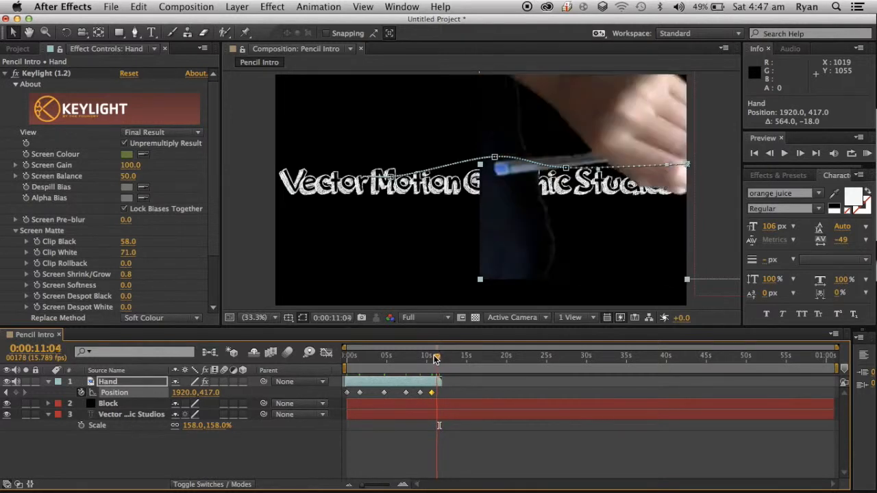
{"action": "left_click_drag", "start_coordinate": [437, 357], "coordinate": [431, 357]}
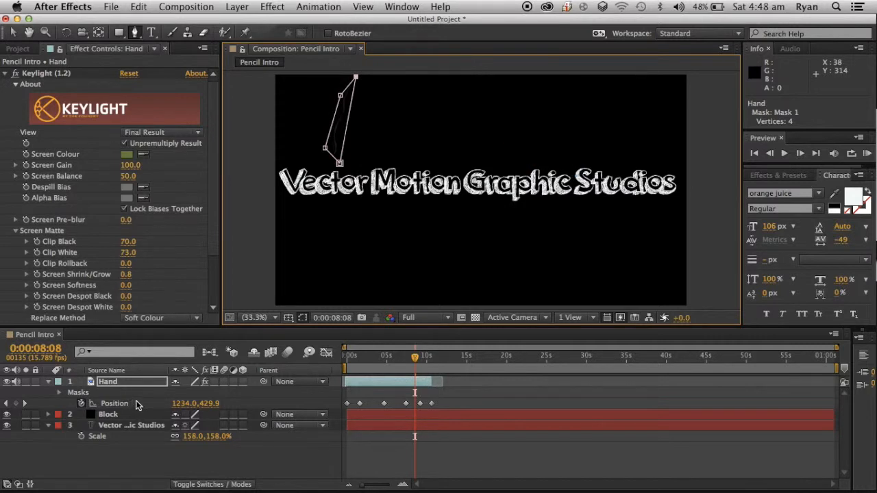
Set the Hand layer's mask mode to None and return to the composition start
{"action": "left_click", "coordinate": [195, 393]}
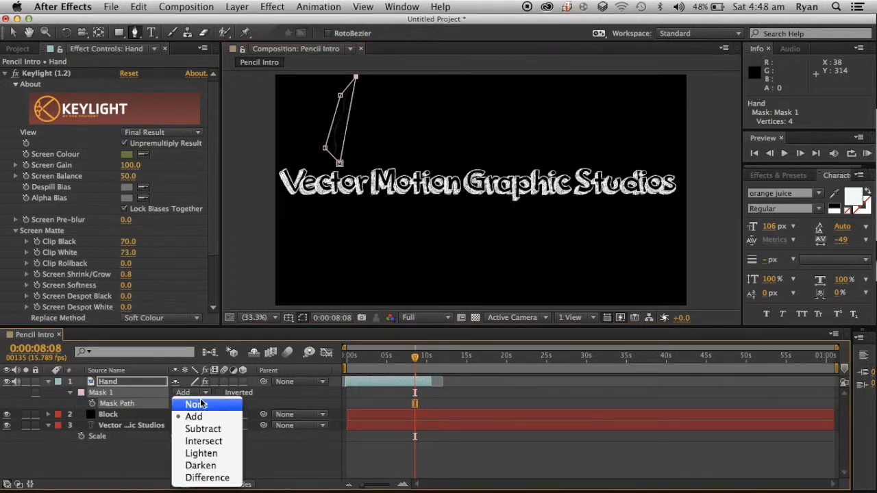
{"action": "left_click", "coordinate": [202, 428]}
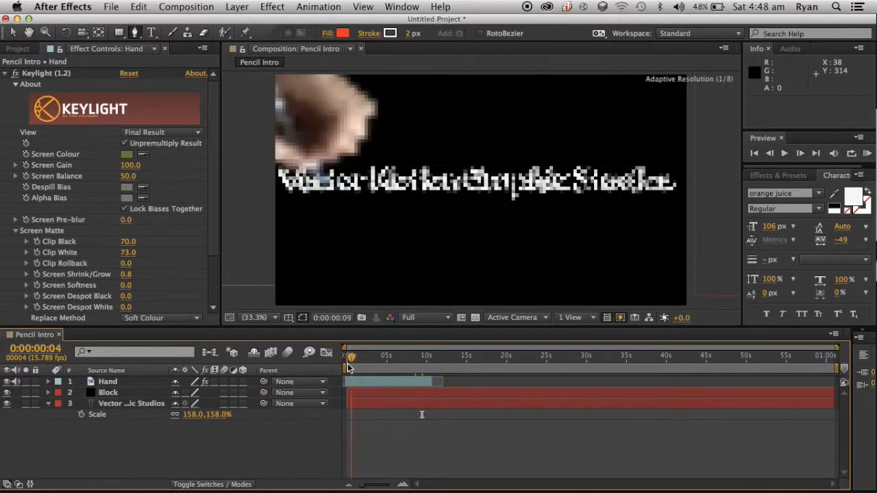
{"action": "left_click", "coordinate": [346, 355]}
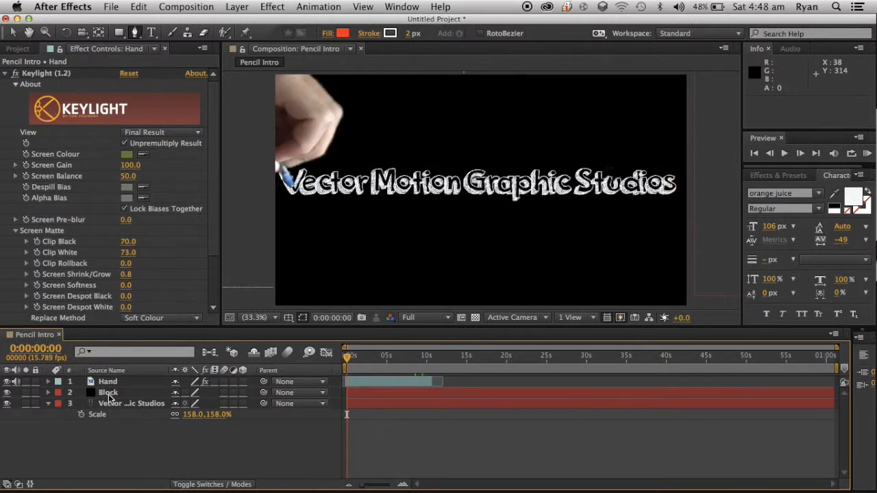
Keyframe the Block sliding right behind the pencil and preview the drawing animation
{"action": "left_click", "coordinate": [107, 392]}
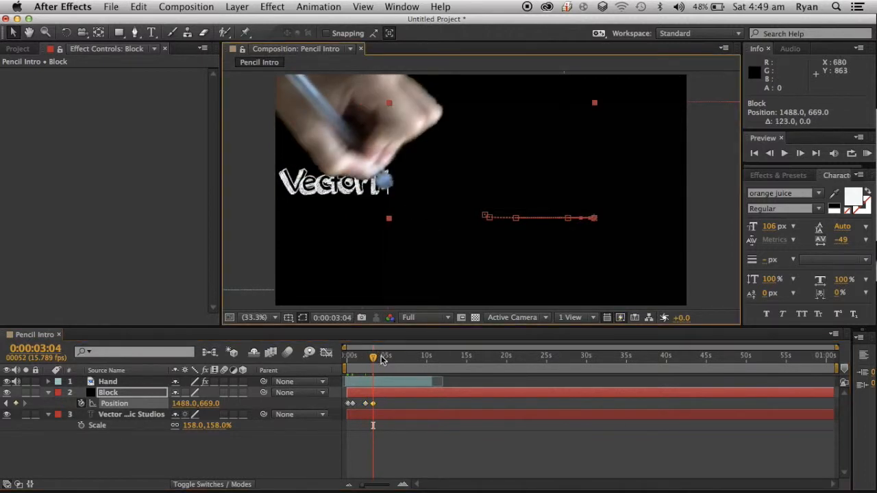
{"action": "left_click_drag", "start_coordinate": [373, 356], "coordinate": [385, 357]}
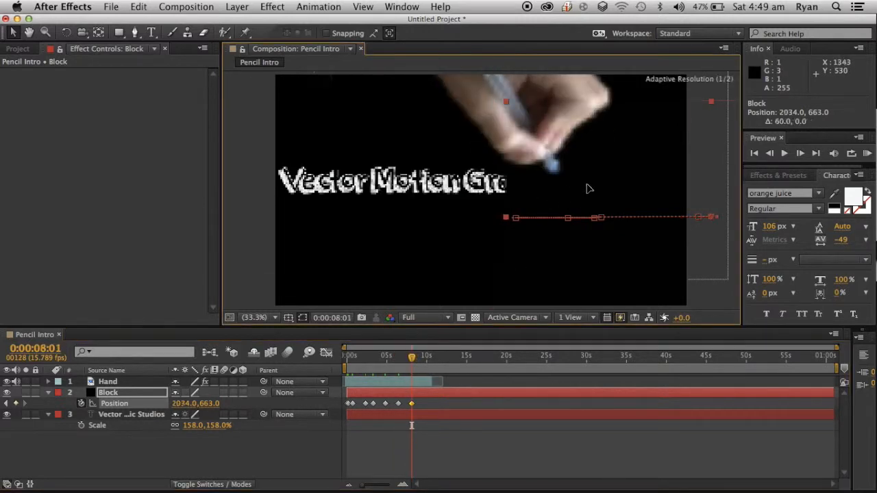
{"action": "left_click_drag", "start_coordinate": [505, 218], "coordinate": [555, 211]}
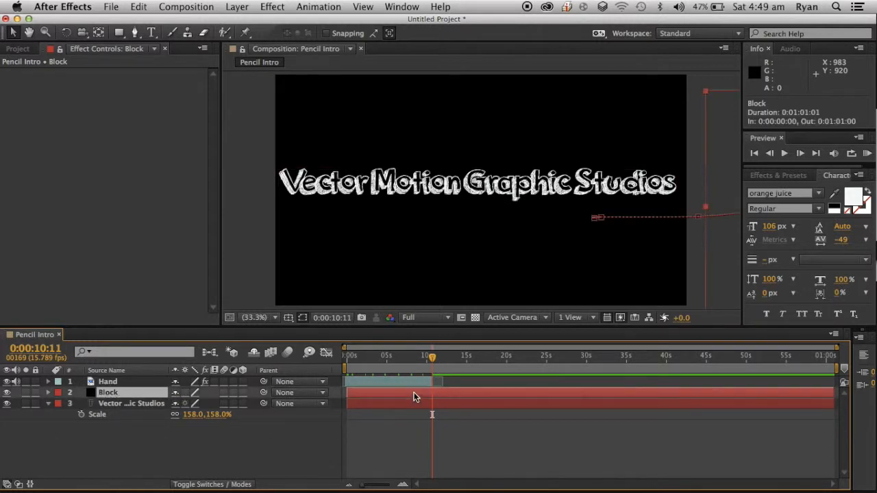
{"action": "left_click", "coordinate": [131, 402]}
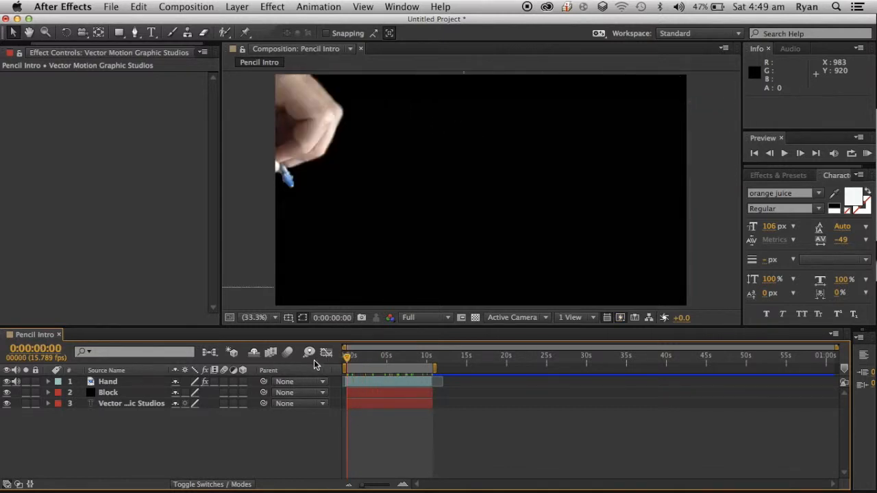
{"action": "left_click", "coordinate": [375, 355]}
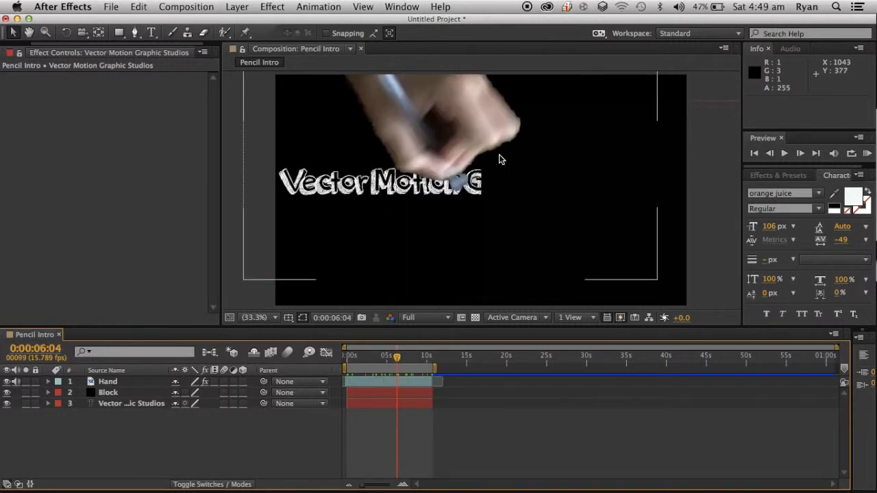
{"action": "mouse_move", "coordinate": [548, 165]}
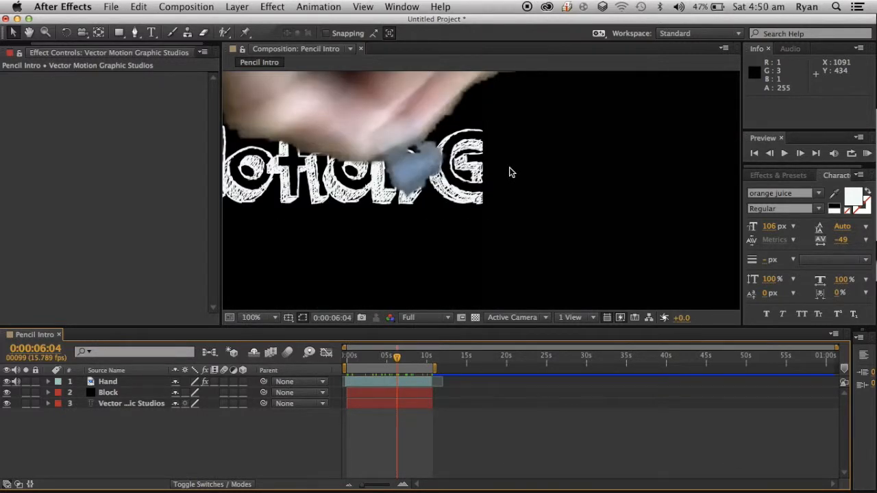
Feather the Block layer's mask by 18 pixels and zoom the viewer out to the full frame
{"action": "left_click", "coordinate": [108, 381]}
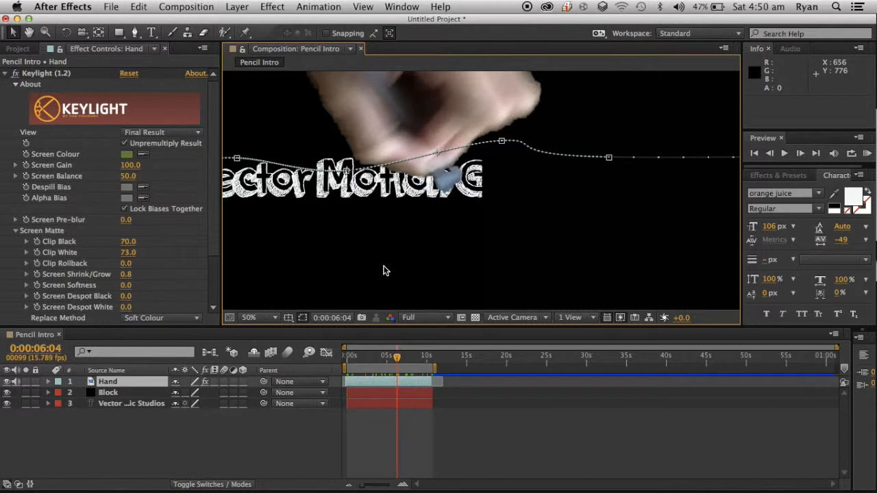
{"action": "left_click", "coordinate": [108, 392]}
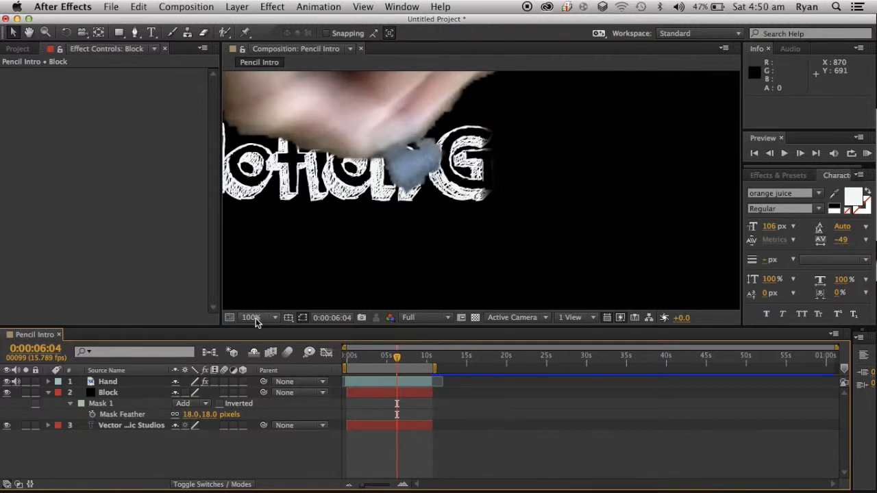
{"action": "left_click", "coordinate": [259, 317]}
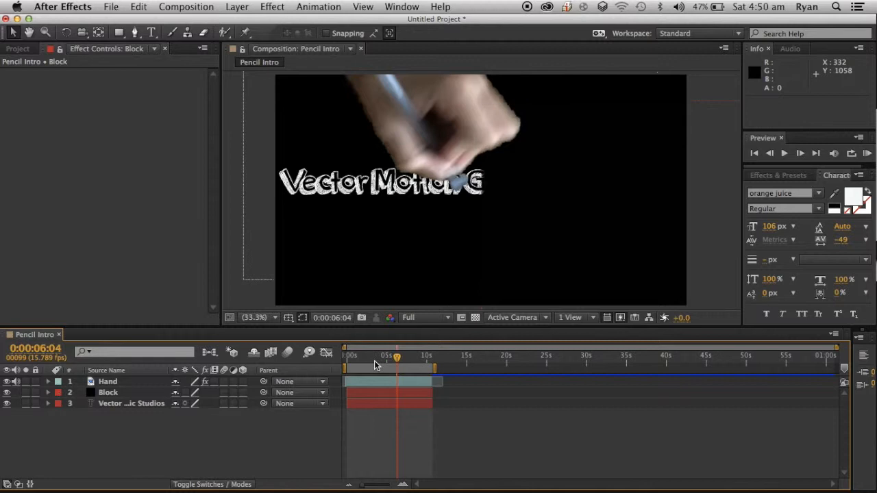
Stretch the Block layer to 156% height and advance in time
{"action": "left_click", "coordinate": [376, 360]}
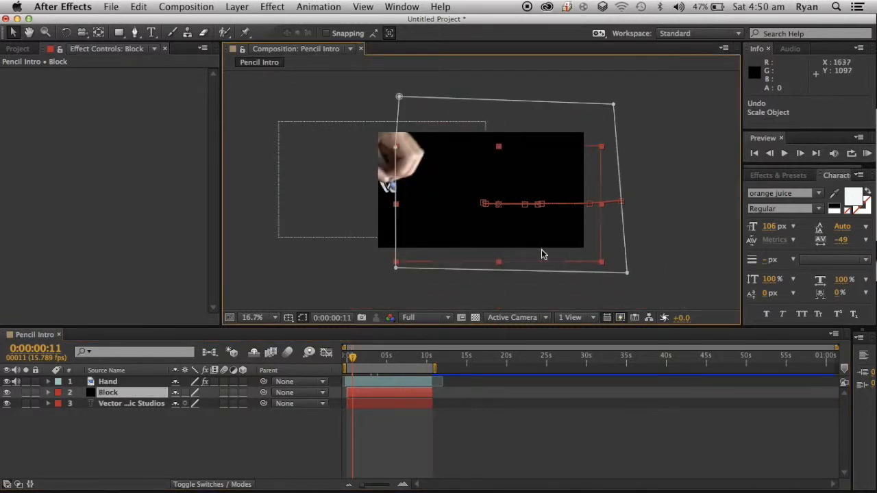
{"action": "left_click_drag", "start_coordinate": [600, 204], "coordinate": [606, 206]}
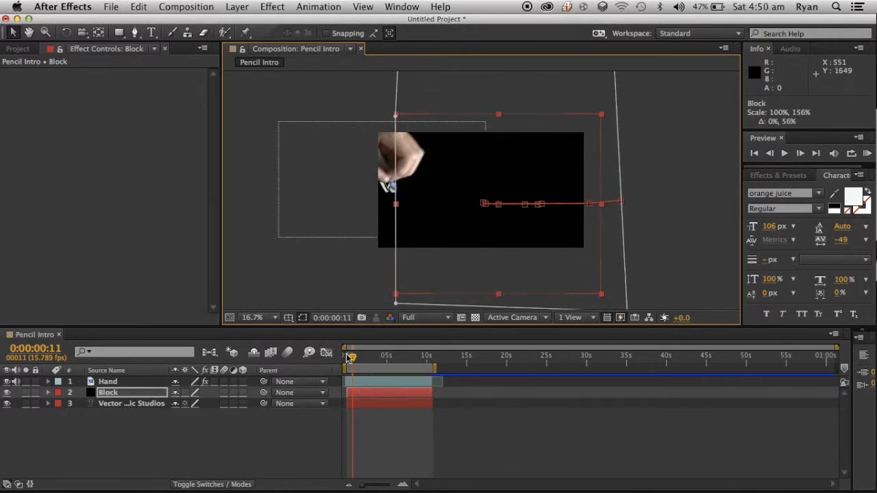
{"action": "left_click_drag", "start_coordinate": [349, 355], "coordinate": [373, 355]}
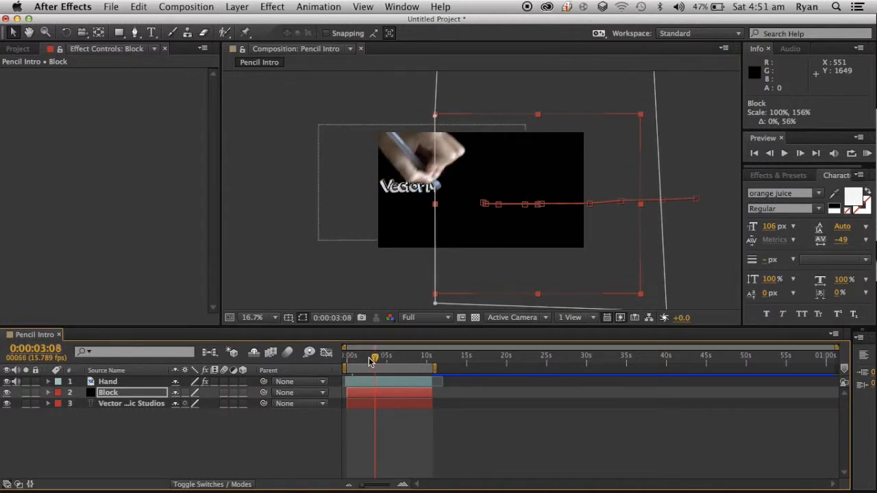
Set viewer magnification to 33.3% and scrub the timeline to watch the text reveal
{"action": "left_click", "coordinate": [259, 318]}
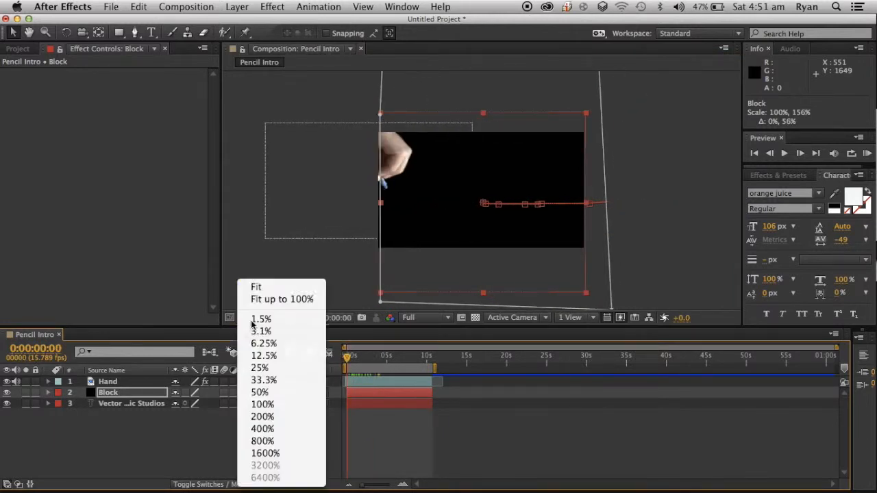
{"action": "left_click", "coordinate": [264, 380]}
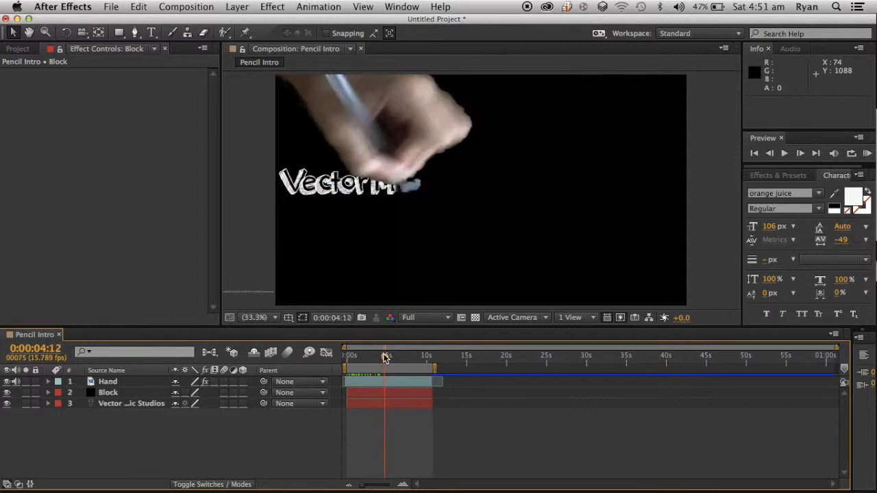
{"action": "left_click_drag", "start_coordinate": [385, 358], "coordinate": [402, 358]}
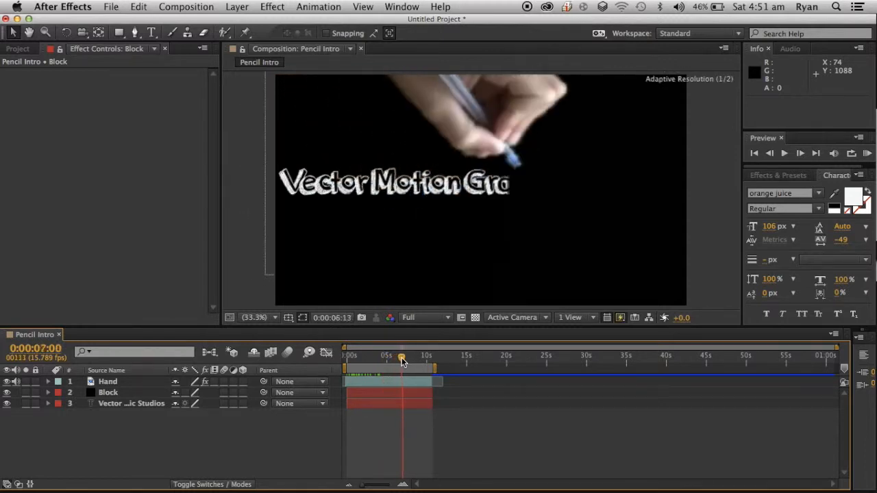
{"action": "left_click_drag", "start_coordinate": [401, 360], "coordinate": [433, 360]}
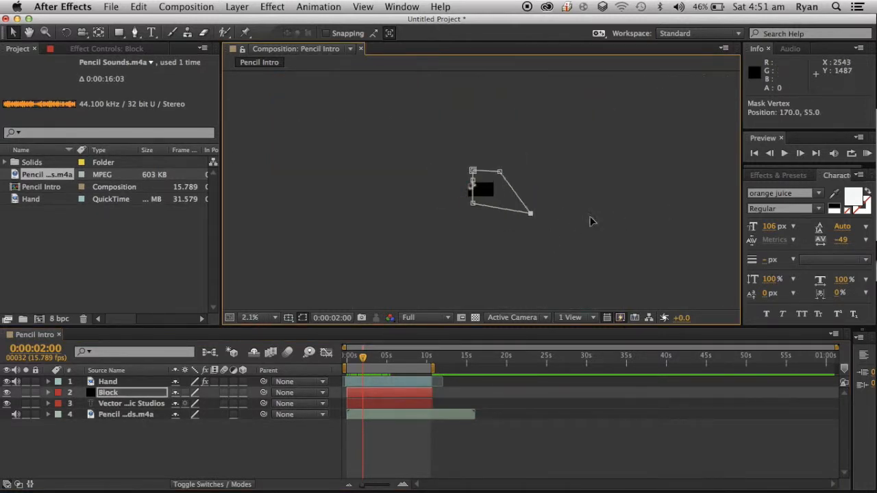
Pull a Block mask corner further out and recheck the reveal earlier in time
{"action": "left_click_drag", "start_coordinate": [531, 212], "coordinate": [633, 224]}
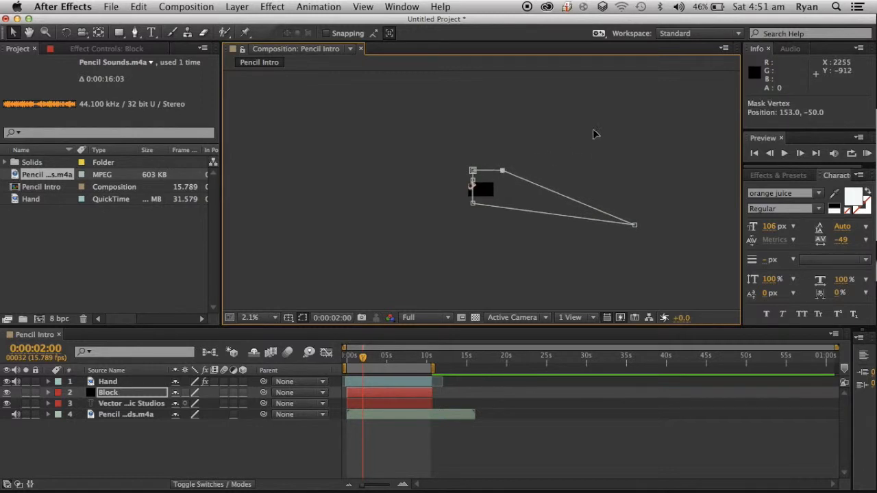
{"action": "left_click", "coordinate": [259, 317]}
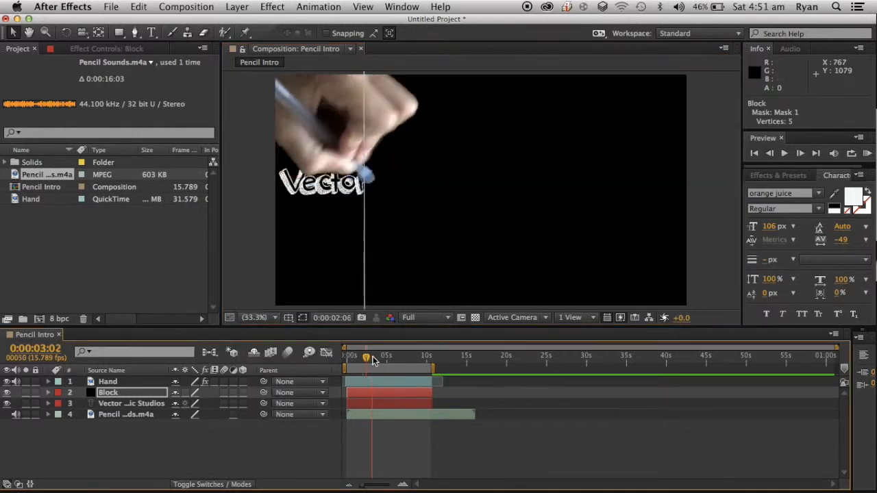
{"action": "left_click_drag", "start_coordinate": [366, 356], "coordinate": [403, 356]}
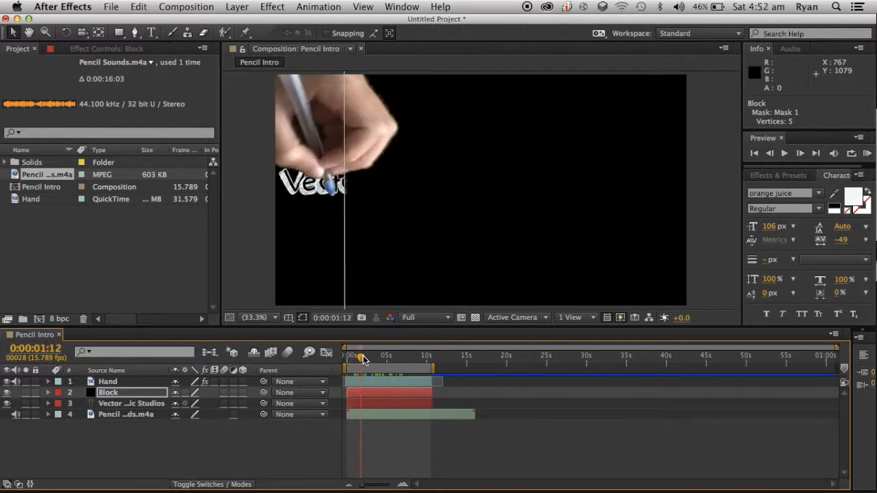
Trim the Pencil Sounds layer to end when the drawing finishes, then return to the start
{"action": "left_click", "coordinate": [126, 414]}
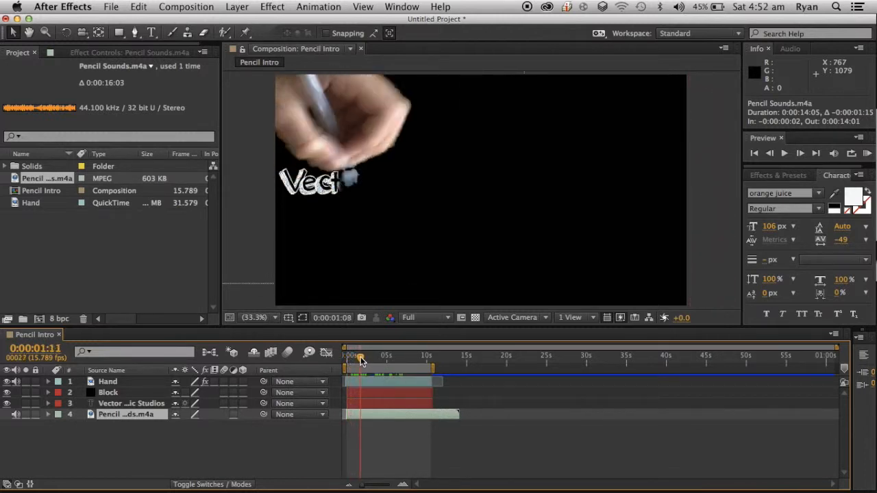
{"action": "left_click_drag", "start_coordinate": [361, 363], "coordinate": [387, 363]}
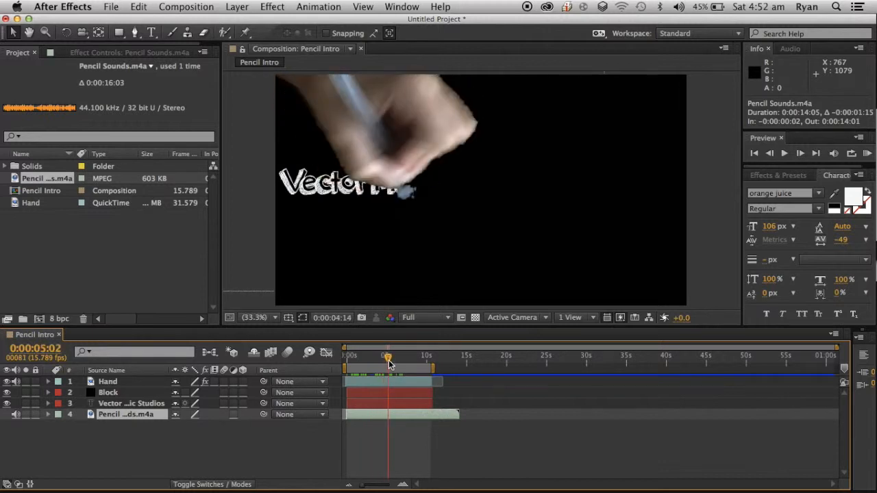
{"action": "left_click_drag", "start_coordinate": [387, 364], "coordinate": [411, 364]}
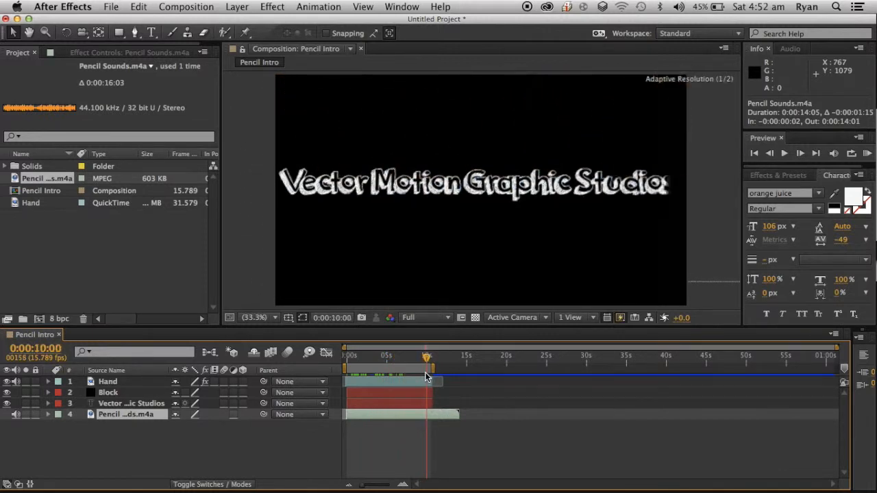
{"action": "left_click_drag", "start_coordinate": [428, 377], "coordinate": [428, 361]}
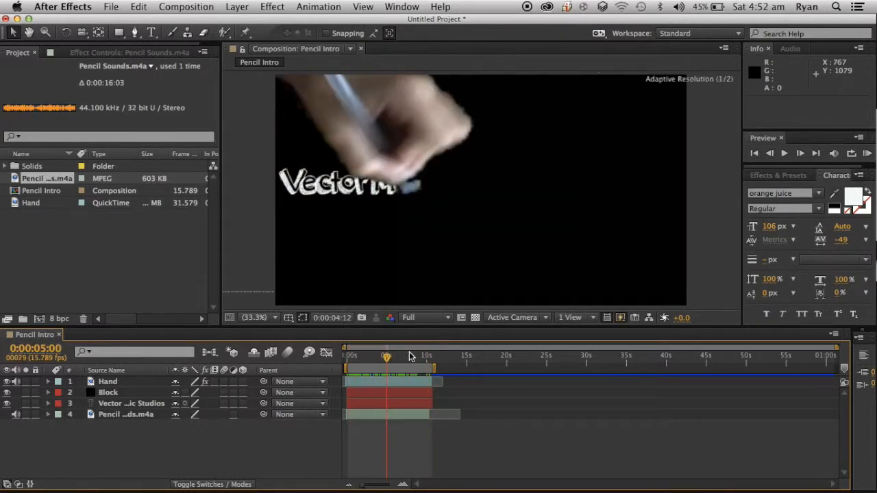
{"action": "left_click_drag", "start_coordinate": [386, 357], "coordinate": [430, 357]}
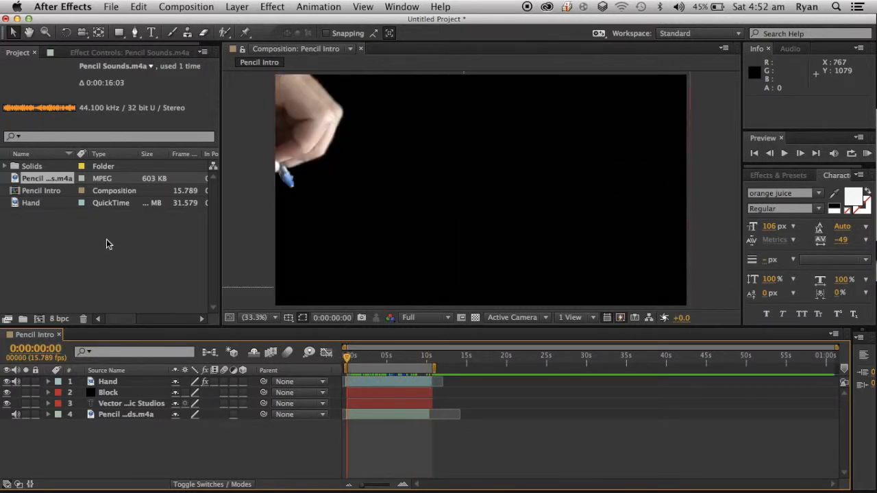
{"action": "mouse_move", "coordinate": [219, 441]}
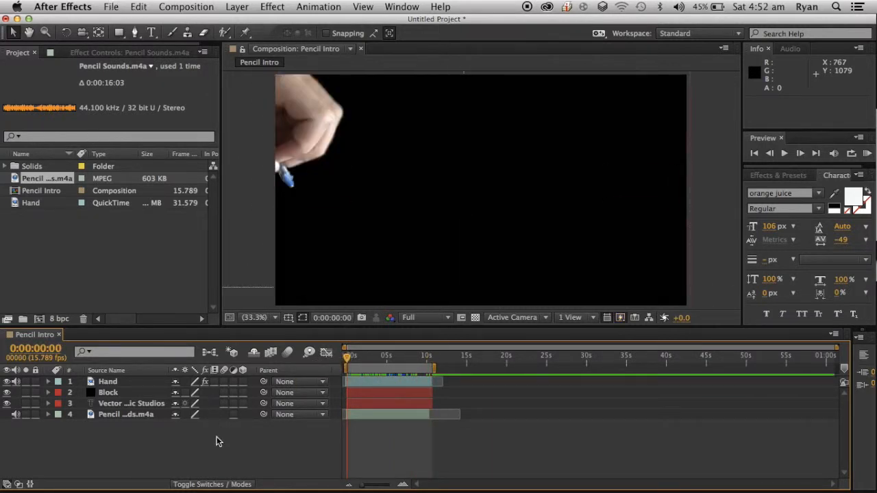
Queue Pencil Intro with QuickTime DV NTSC 48kHz output and render it
{"action": "left_click", "coordinate": [111, 6]}
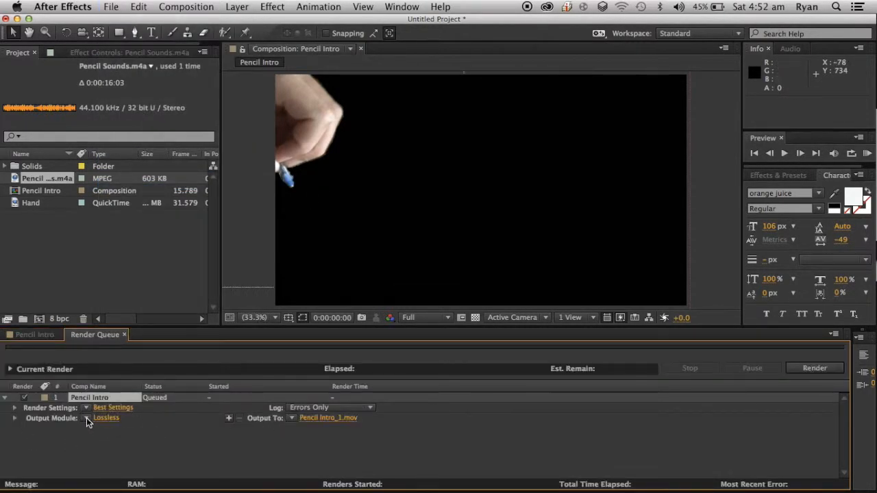
{"action": "left_click", "coordinate": [106, 417]}
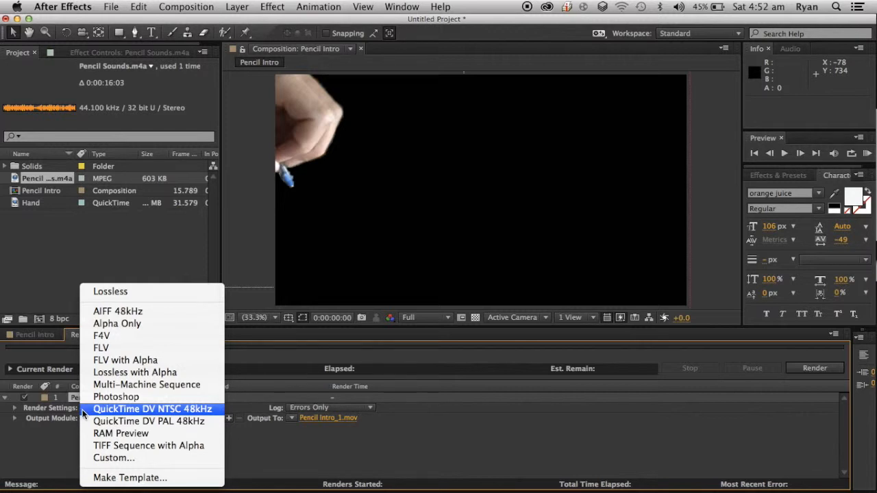
{"action": "left_click", "coordinate": [152, 409]}
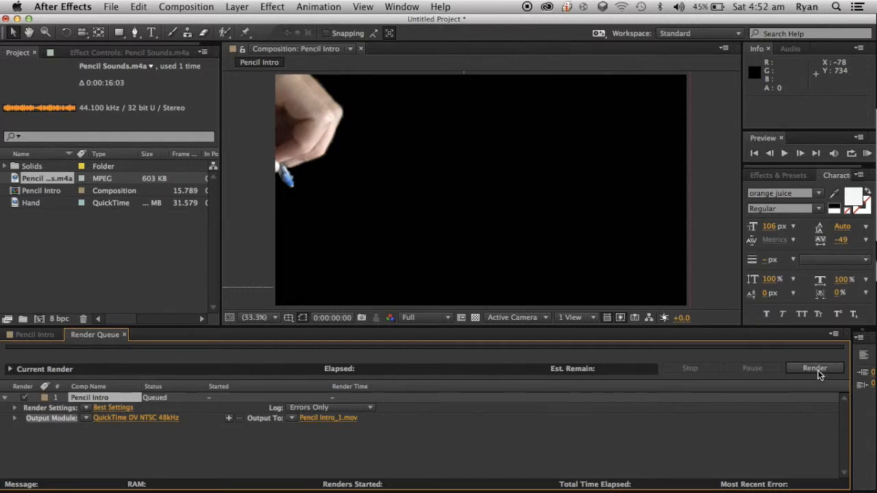
{"action": "left_click", "coordinate": [815, 368]}
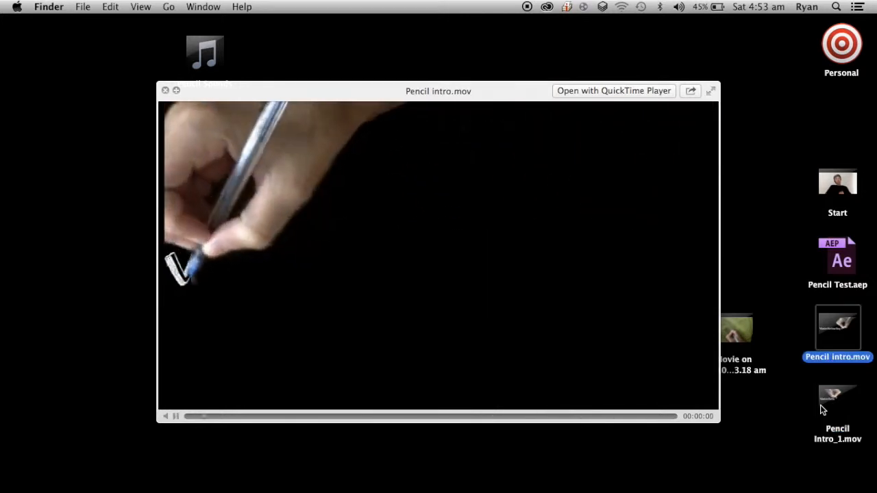
Play Pencil intro.mov and the rendered Pencil Intro_1.mov in Quick Look, then close the preview
{"action": "left_click", "coordinate": [175, 416]}
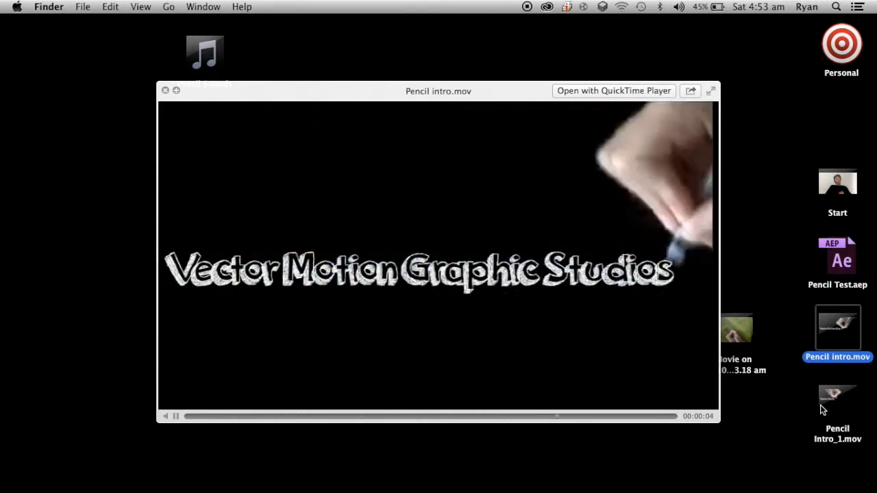
{"action": "left_click", "coordinate": [837, 399]}
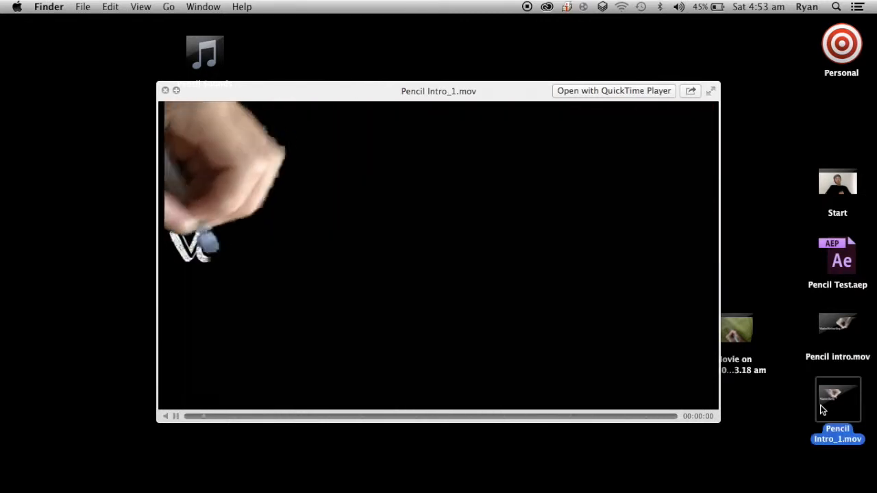
{"action": "left_click", "coordinate": [176, 416]}
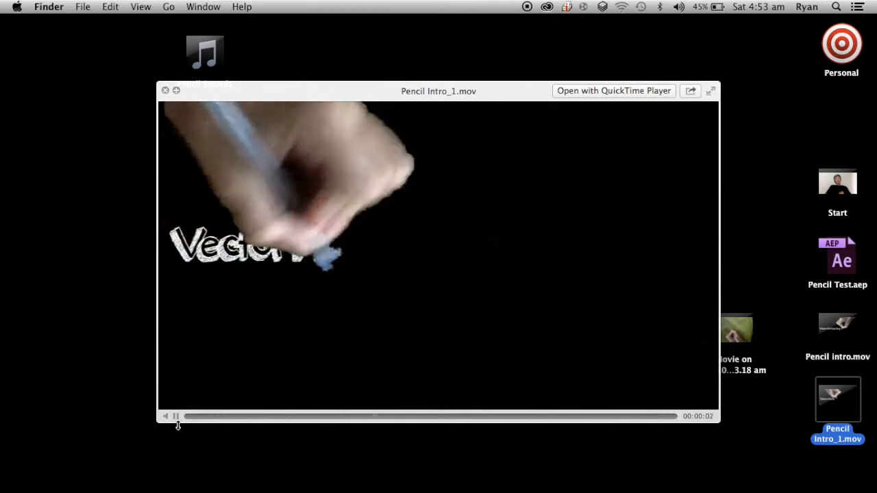
{"action": "left_click", "coordinate": [174, 416]}
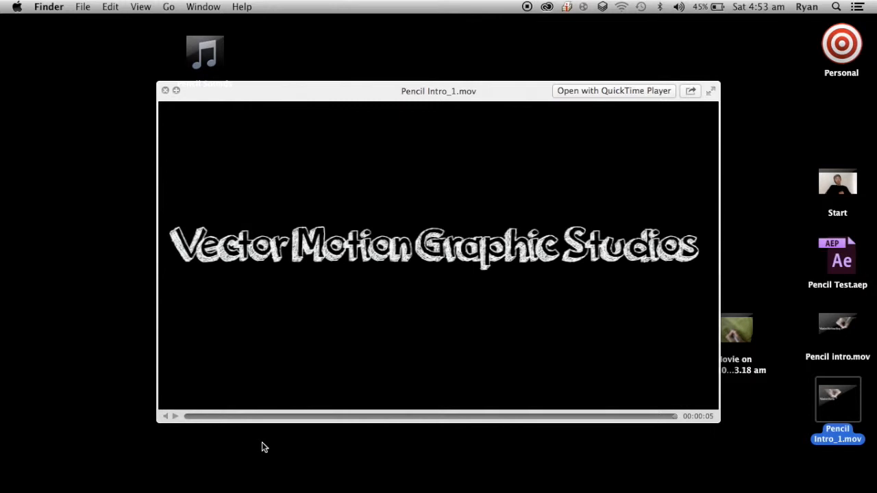
{"action": "left_click", "coordinate": [165, 91]}
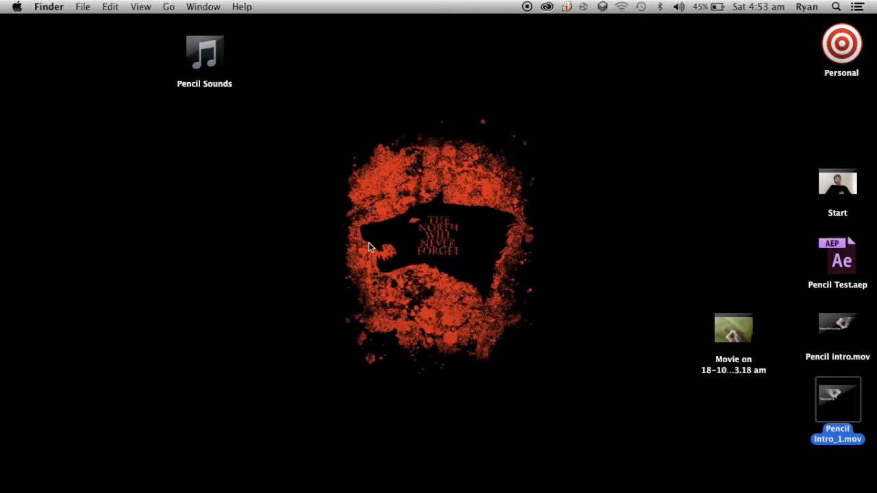
{"action": "mouse_move", "coordinate": [496, 336]}
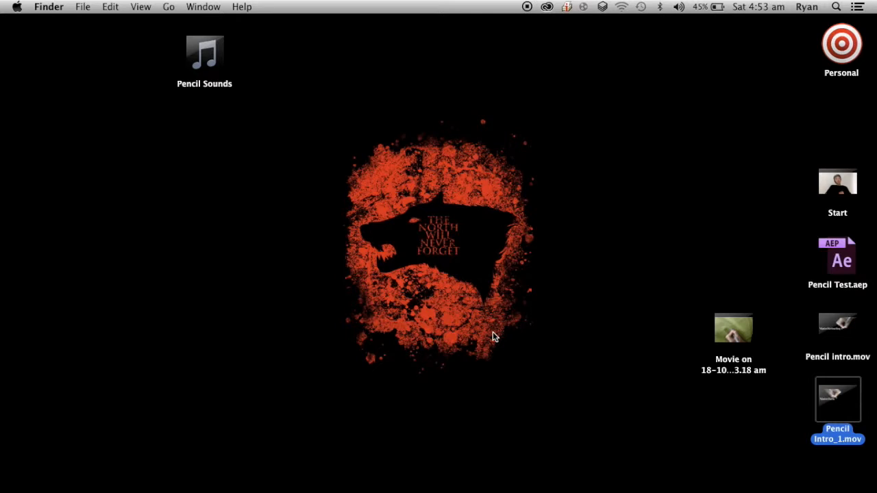